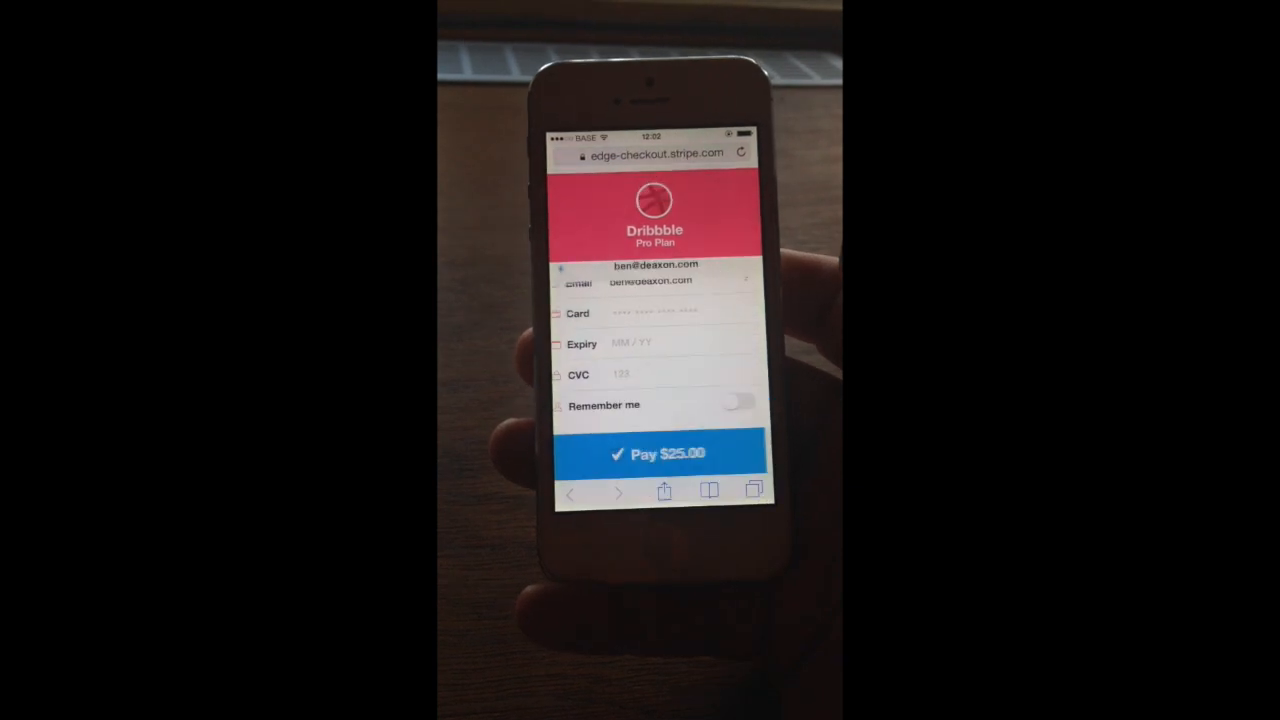
Enter the texted verification code and pay $25.00 for the Dribbble Pro Plan with the remembered card.
left_click(656, 452)
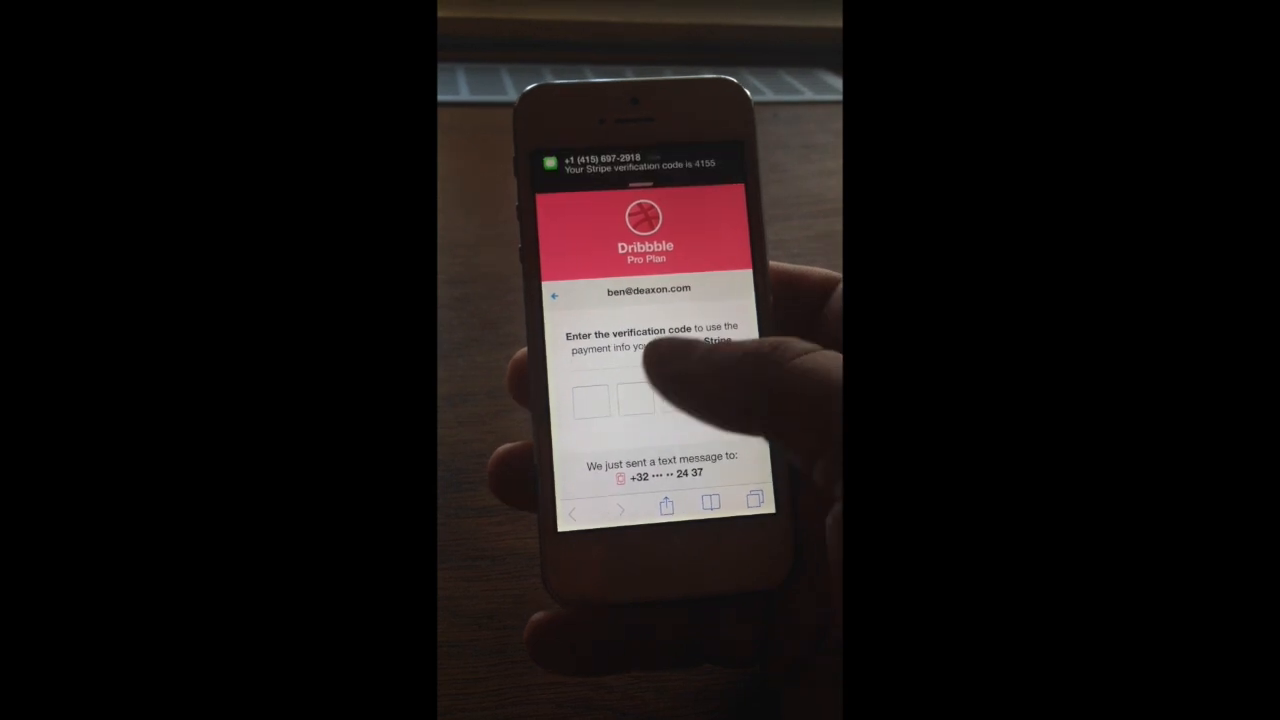
left_click(592, 398)
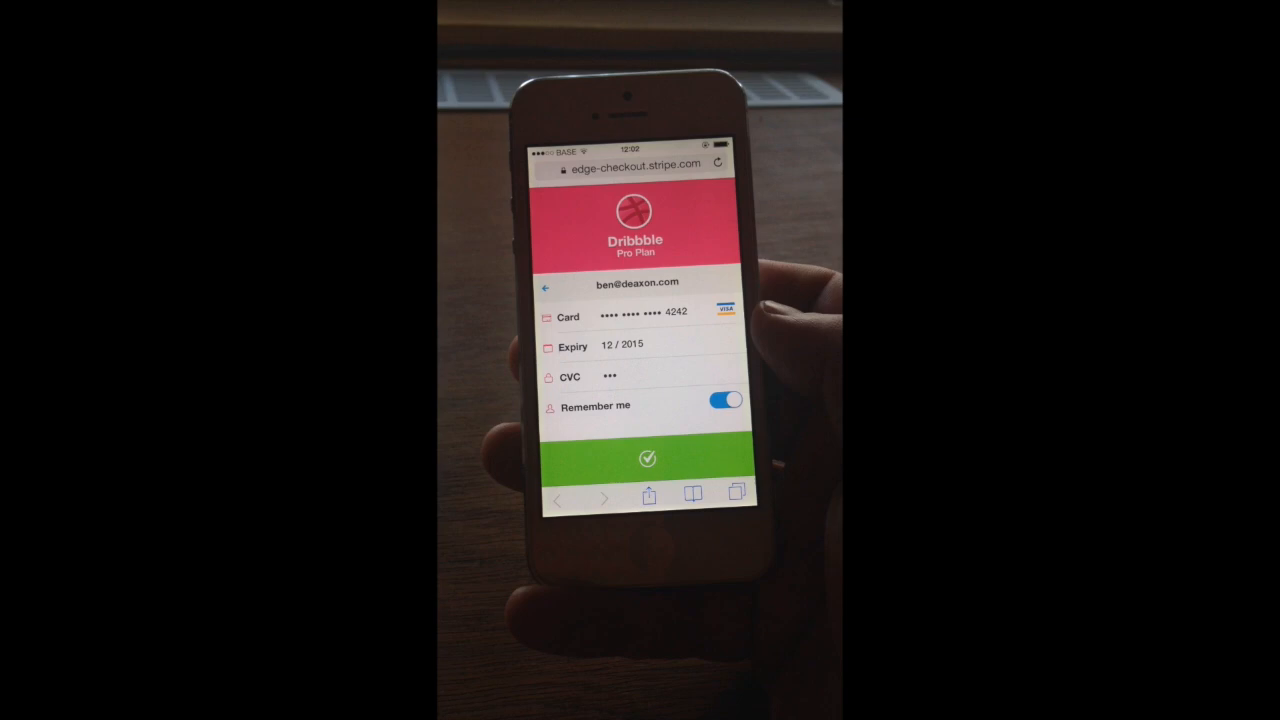
left_click(648, 458)
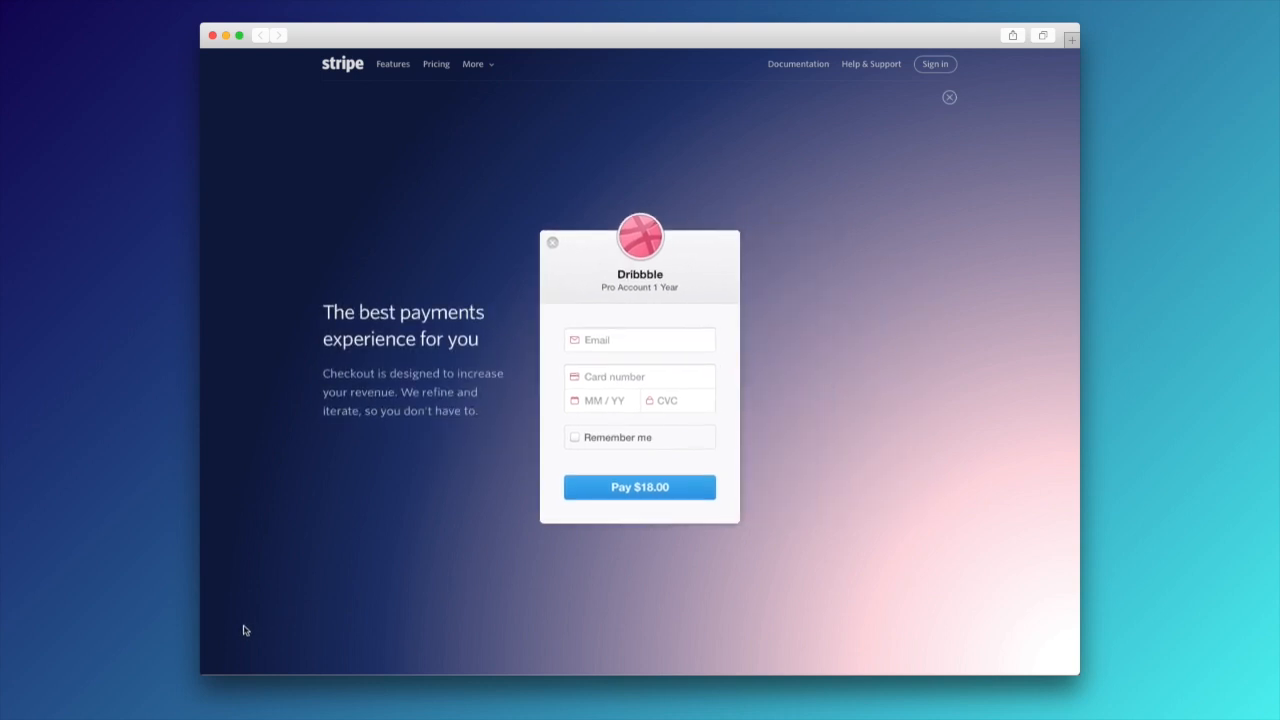
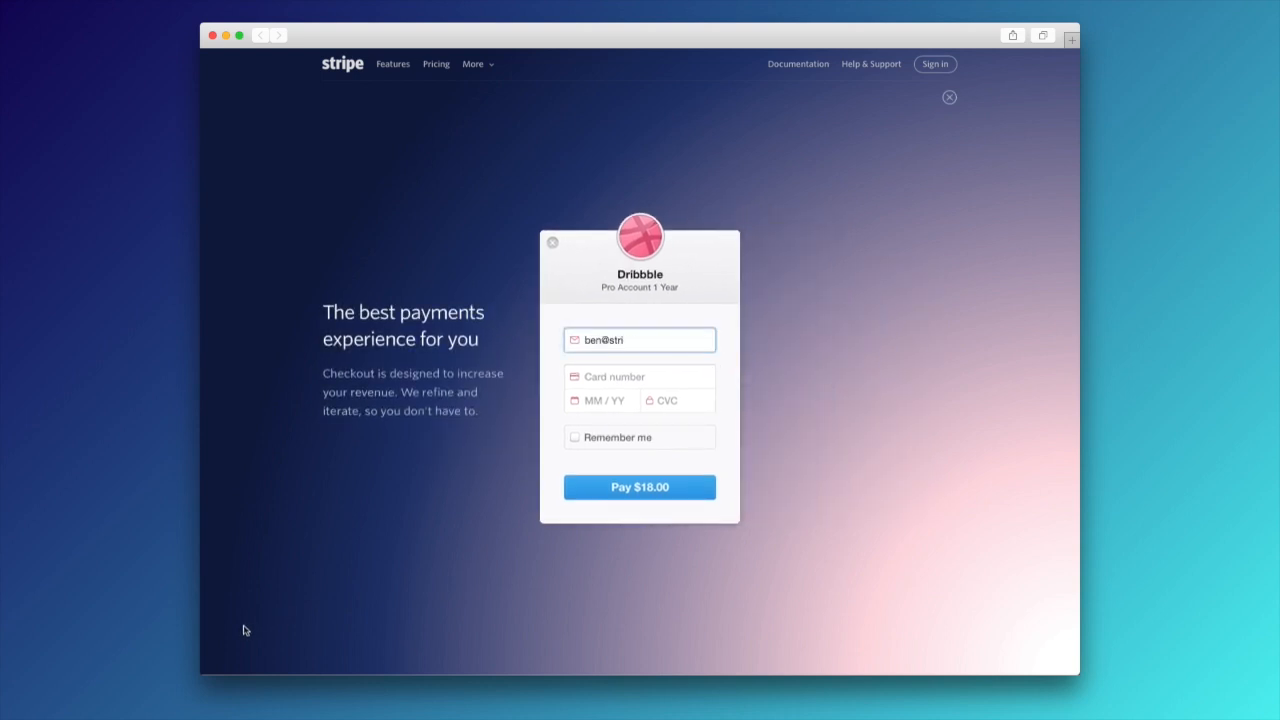
type("4242 4242 4242 4242")
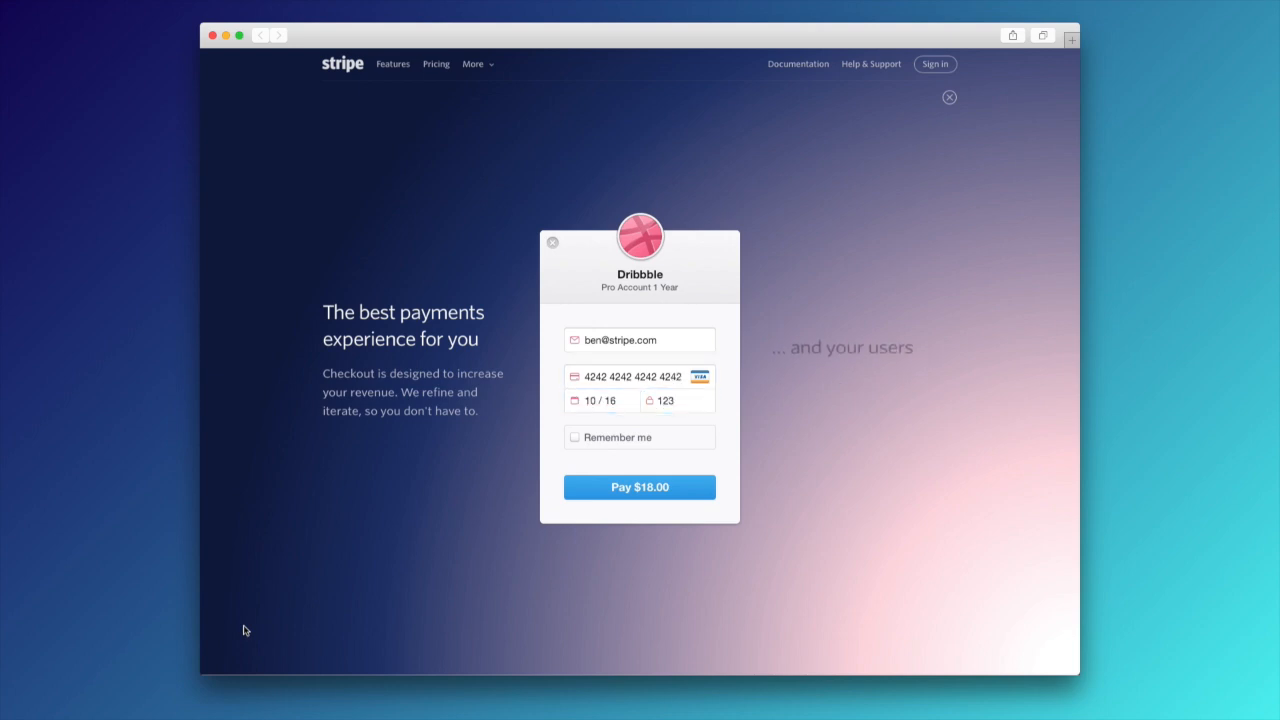
left_click(576, 436)
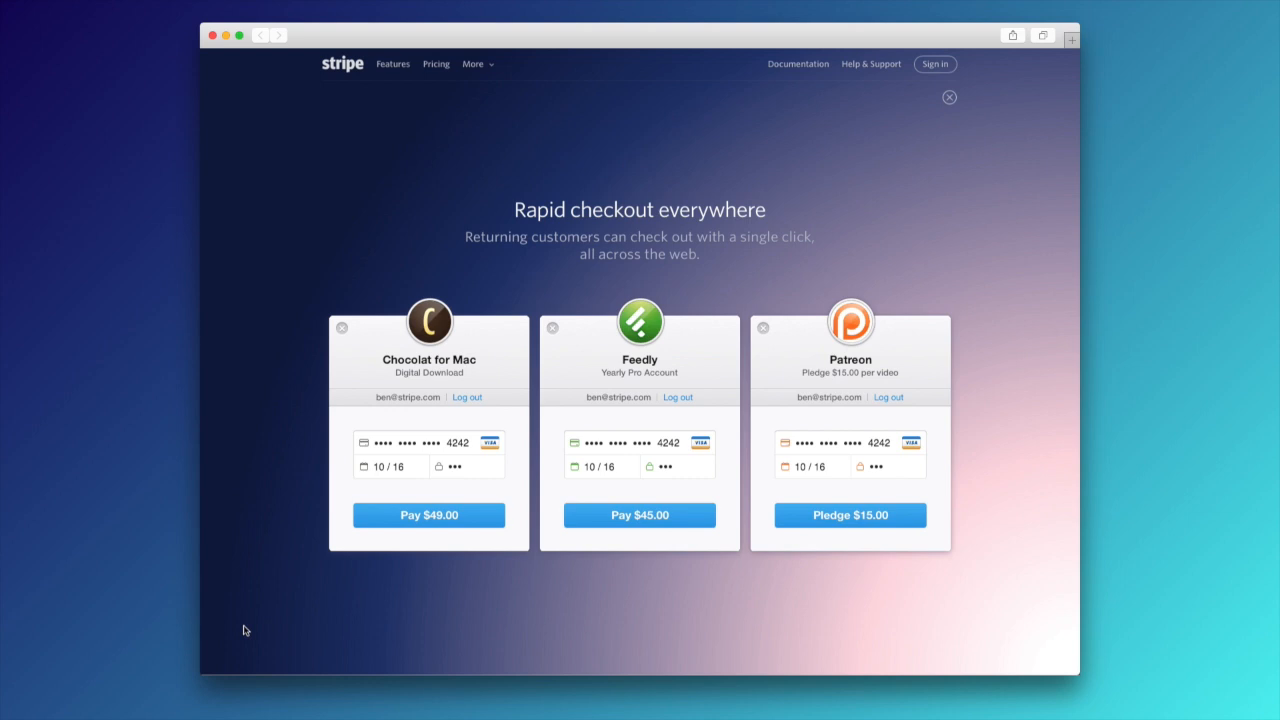
Advance the demo through the rapid-checkout and mobile slides to 'Integrate in minutes. Checkout in seconds.'.
left_click(848, 514)
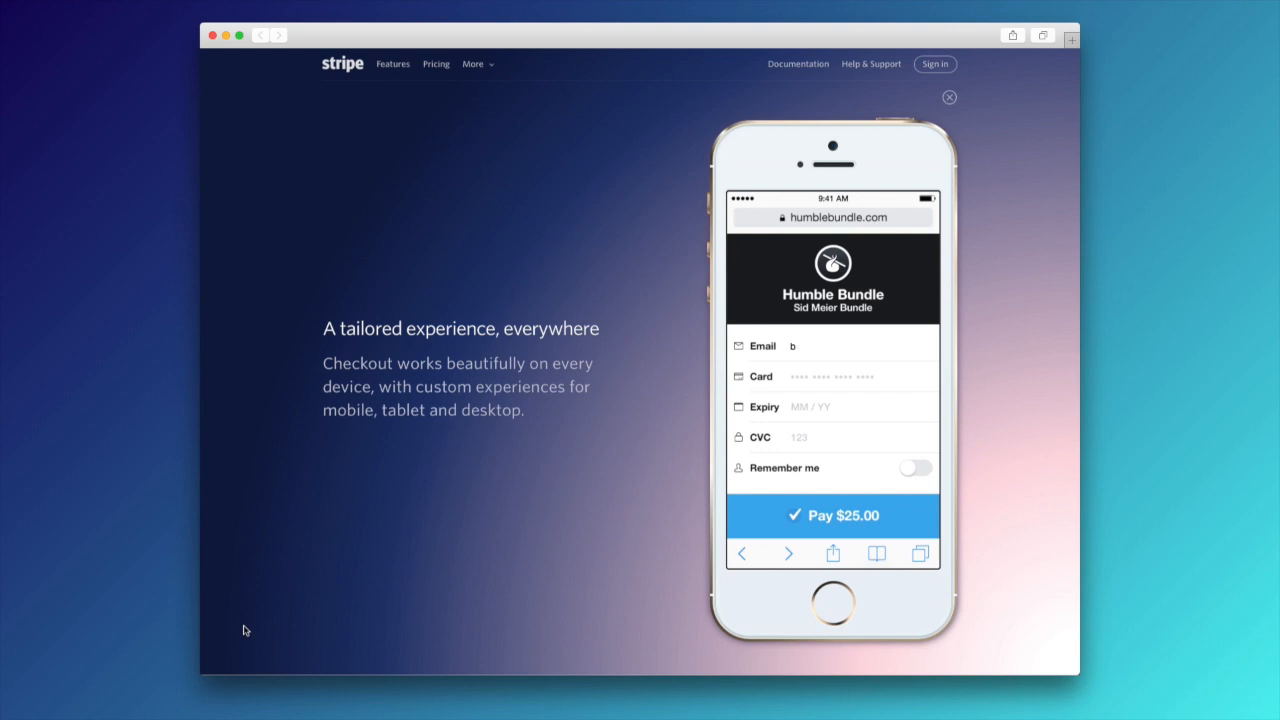
left_click(832, 516)
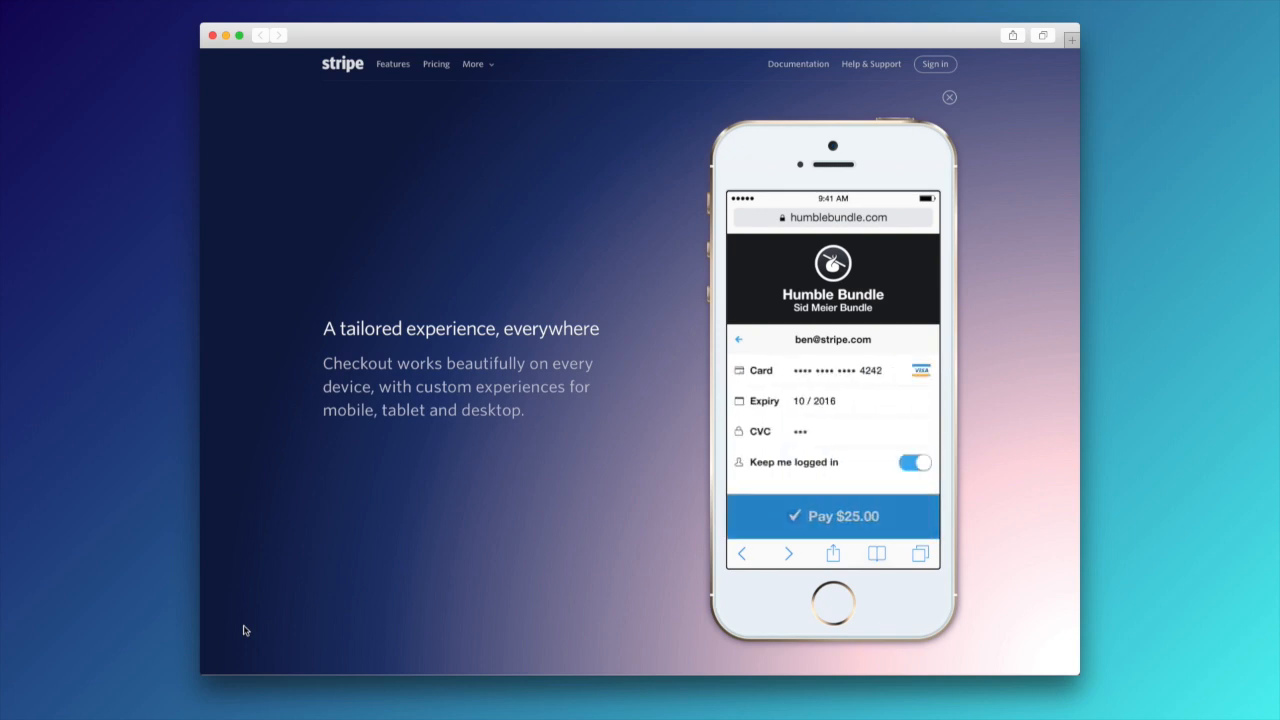
left_click(832, 516)
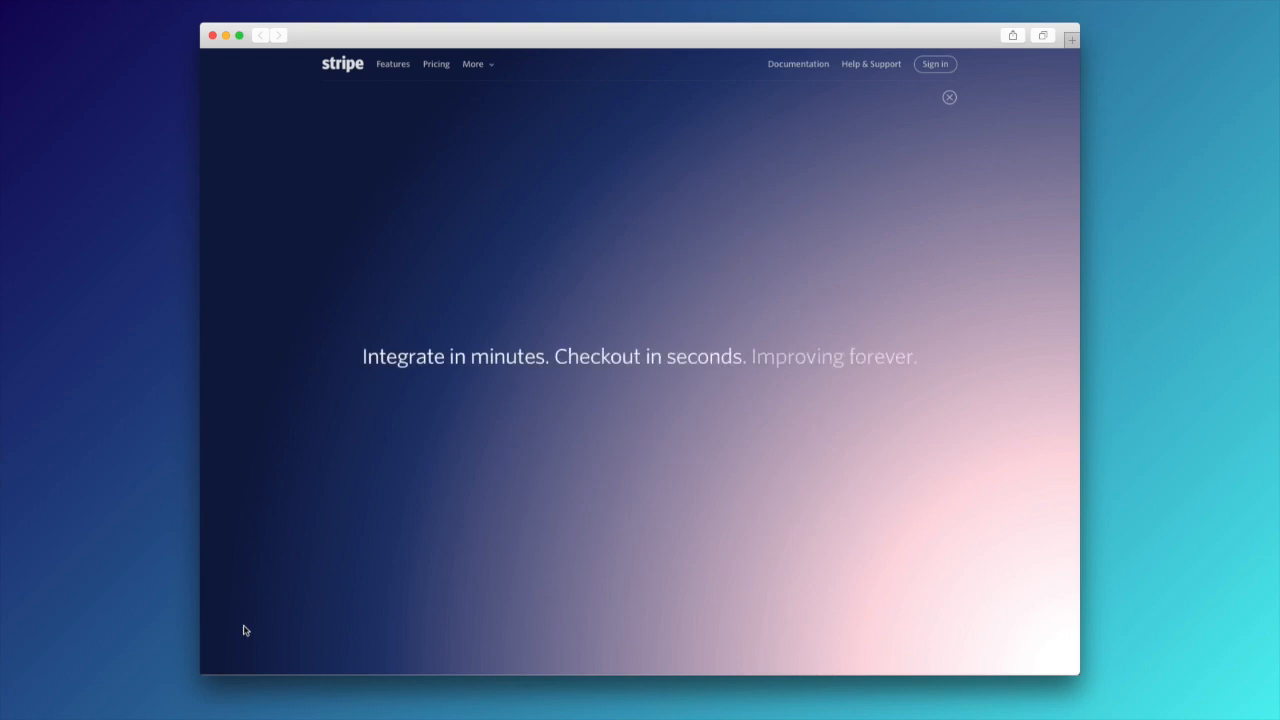
Scroll past 'The payment form done right' to the Preview your portfolio demo page.
scroll("down", 3)
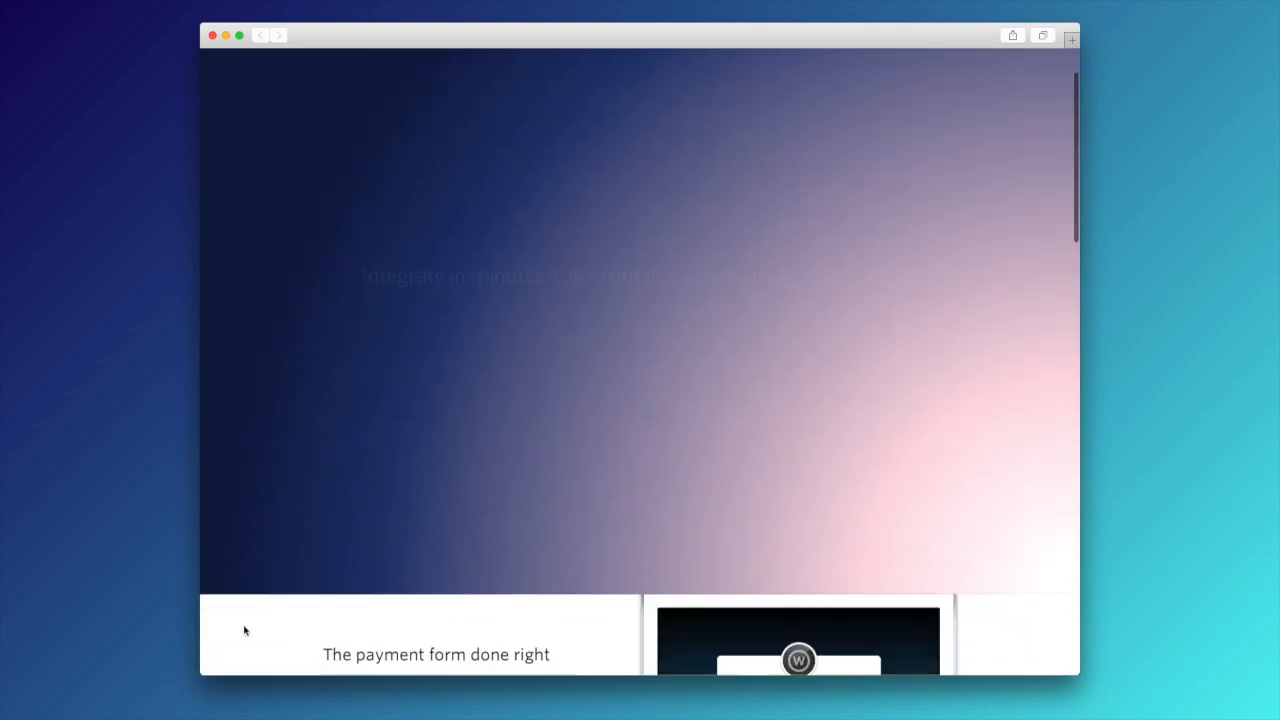
scroll("down", 3)
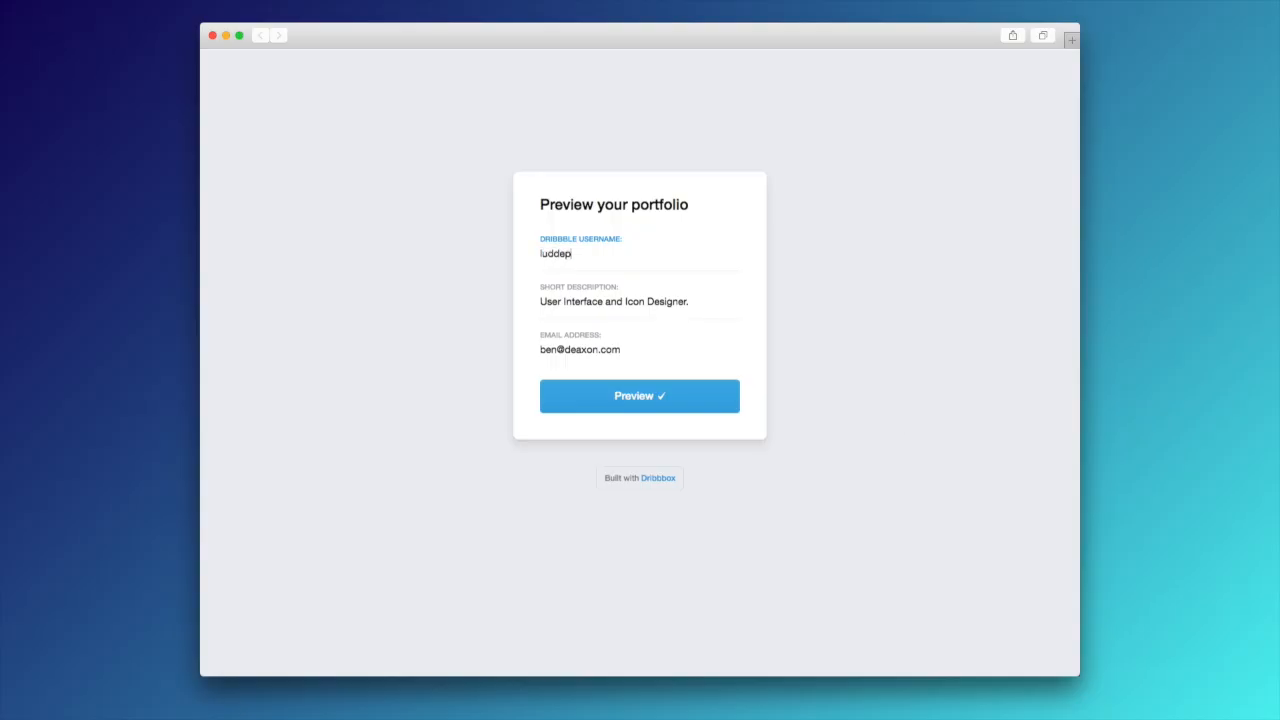
Preview the portfolio, change the Dribbble username and preview again, then move to the Bitcoin page.
left_click(640, 396)
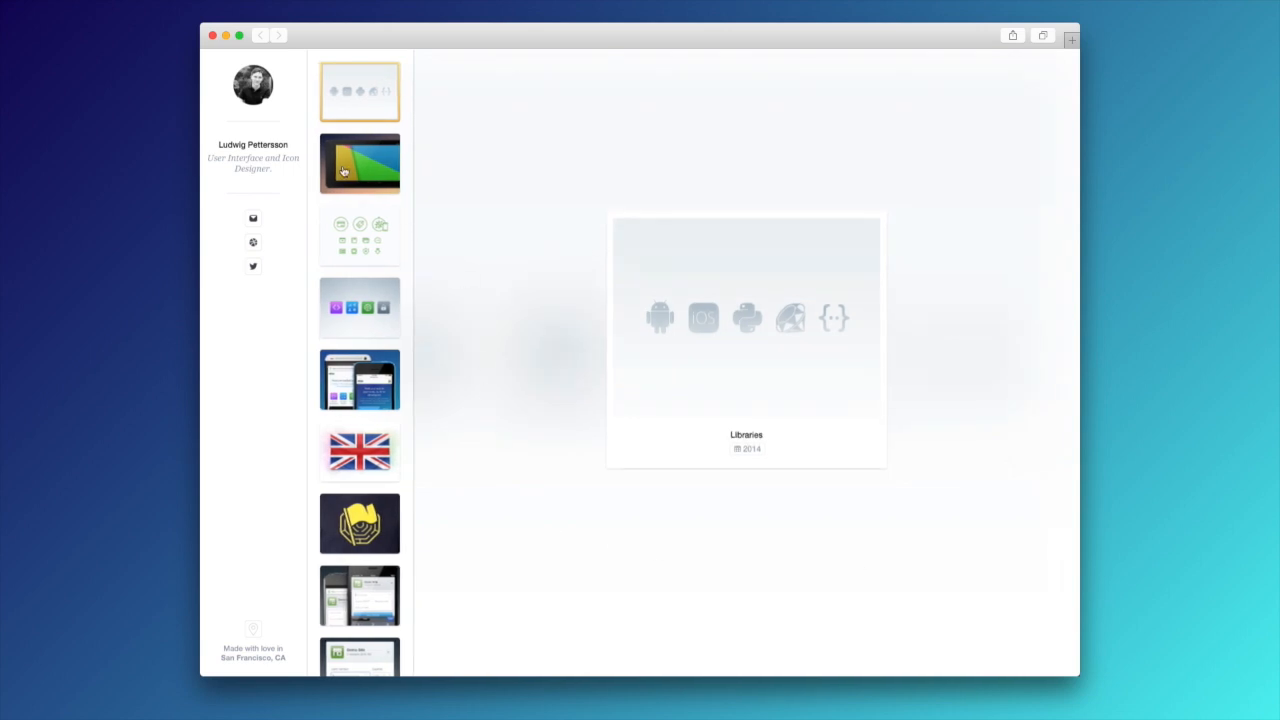
left_click(360, 308)
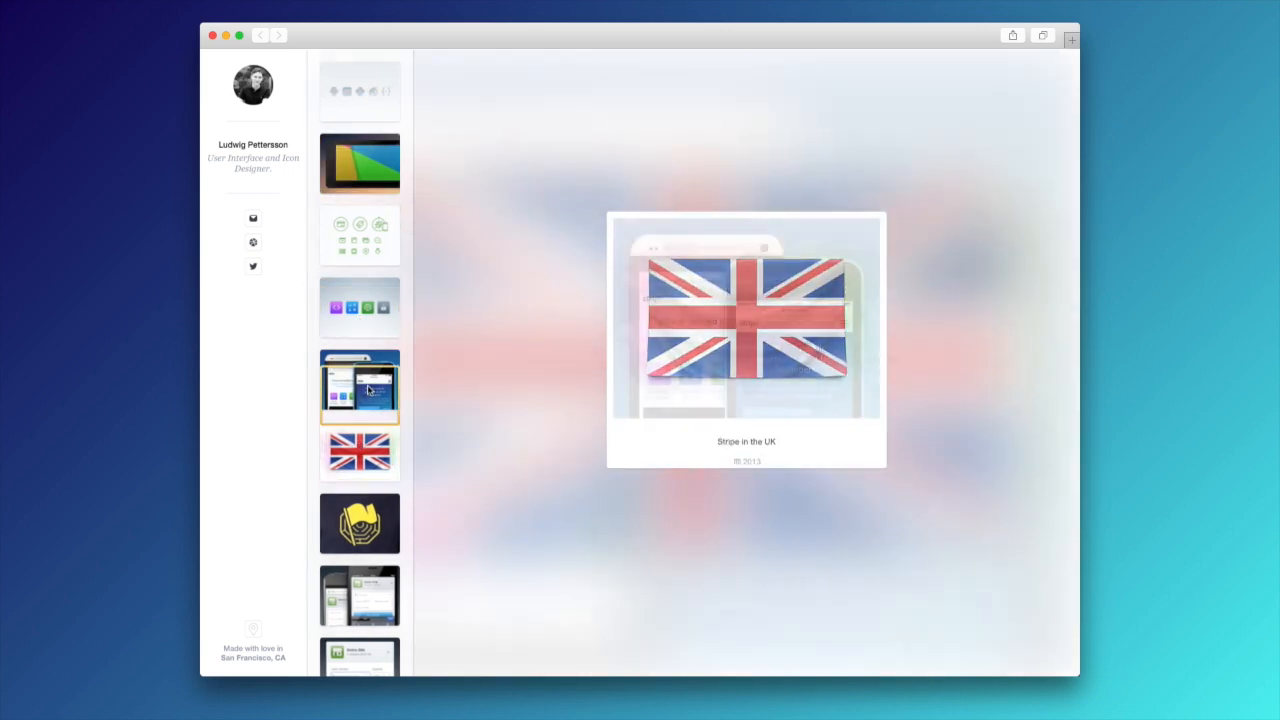
left_click(360, 384)
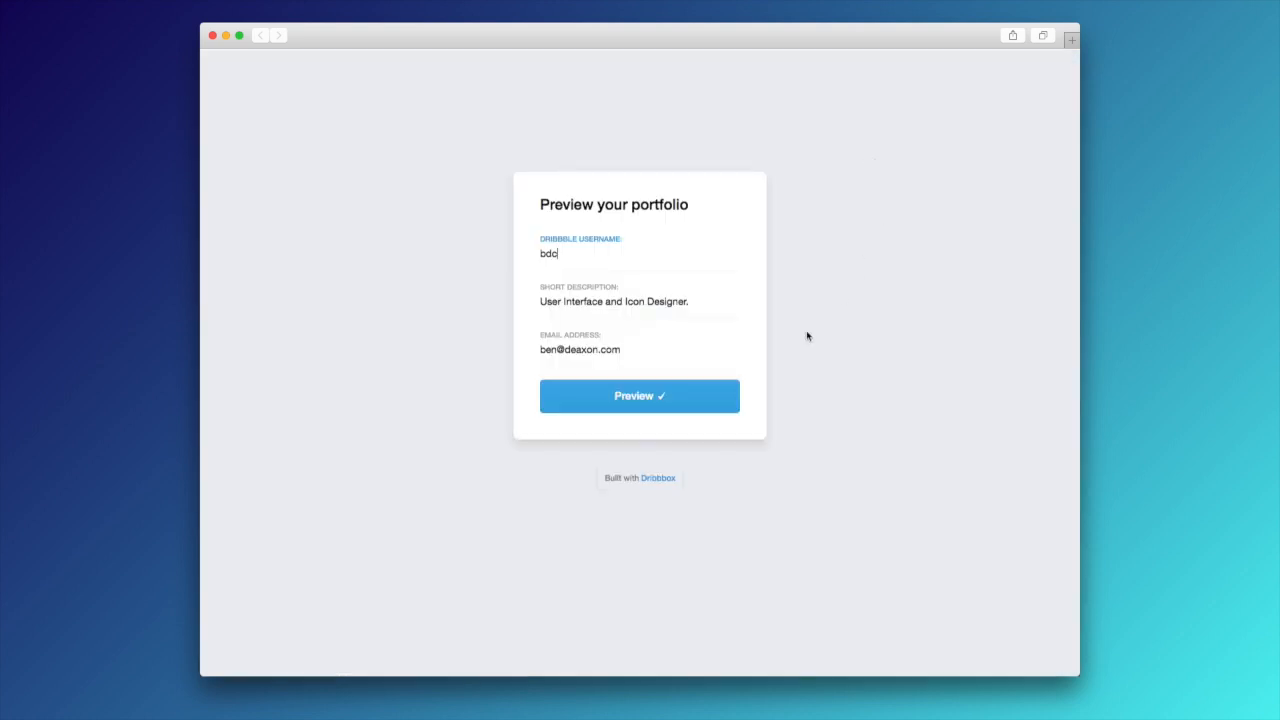
left_click(640, 396)
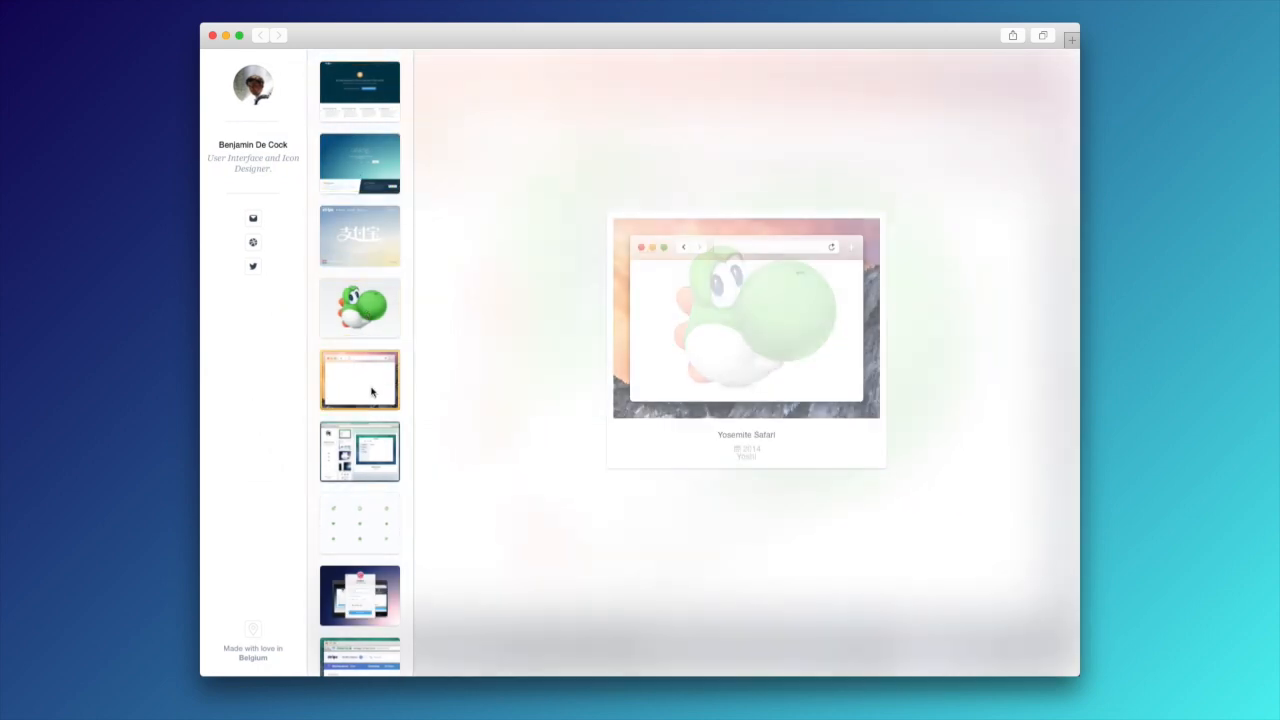
left_click(360, 596)
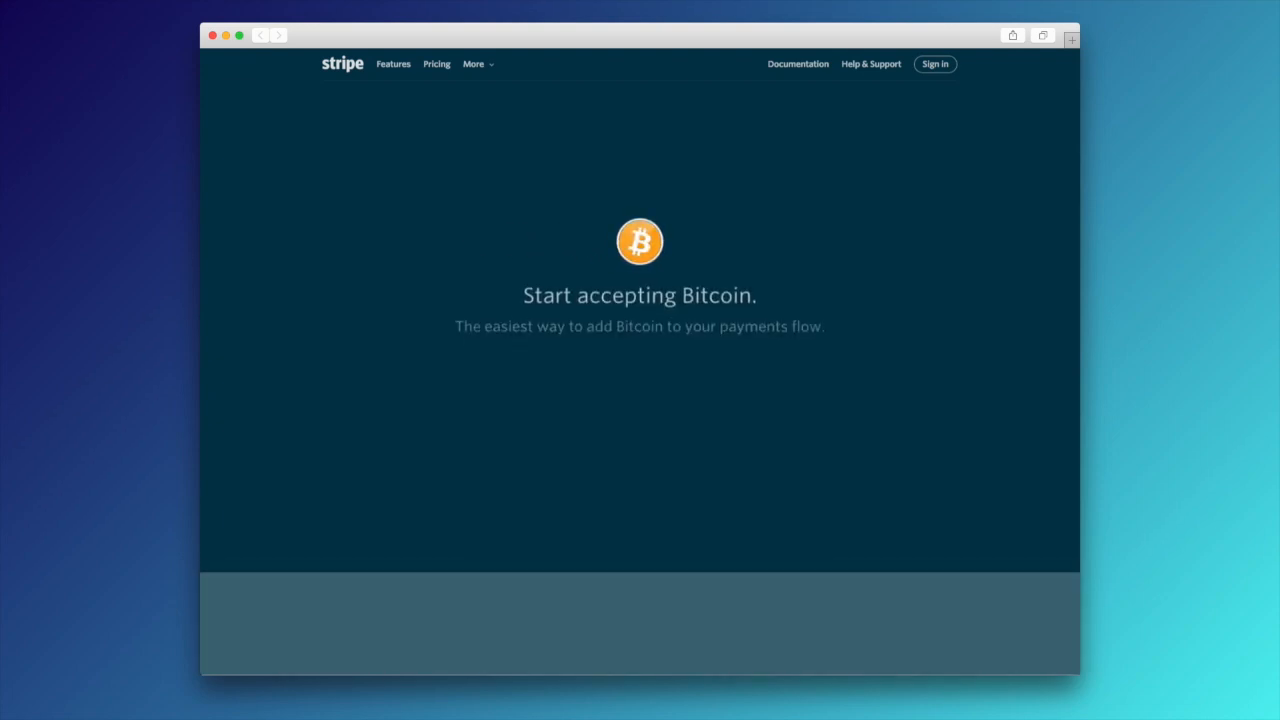
Add data-bitcoin="true" to line 5 of the Stripe Checkout script snippet.
scroll("down", 3)
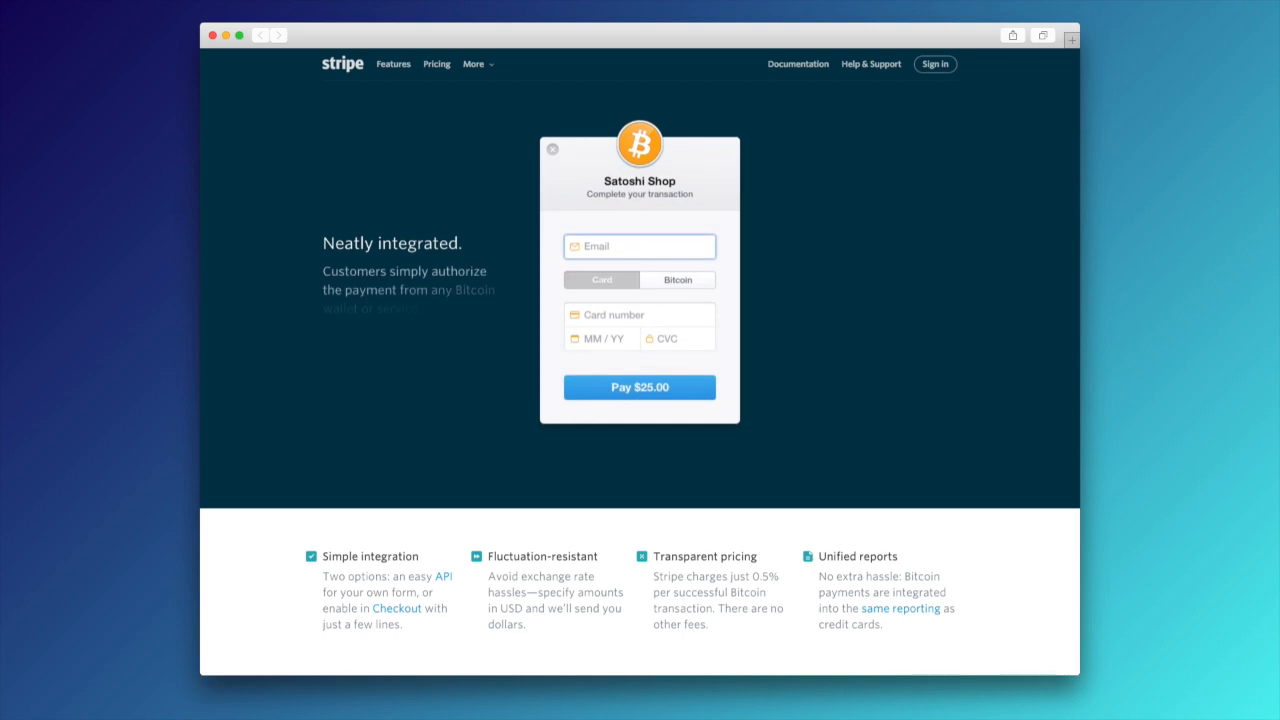
type("b")
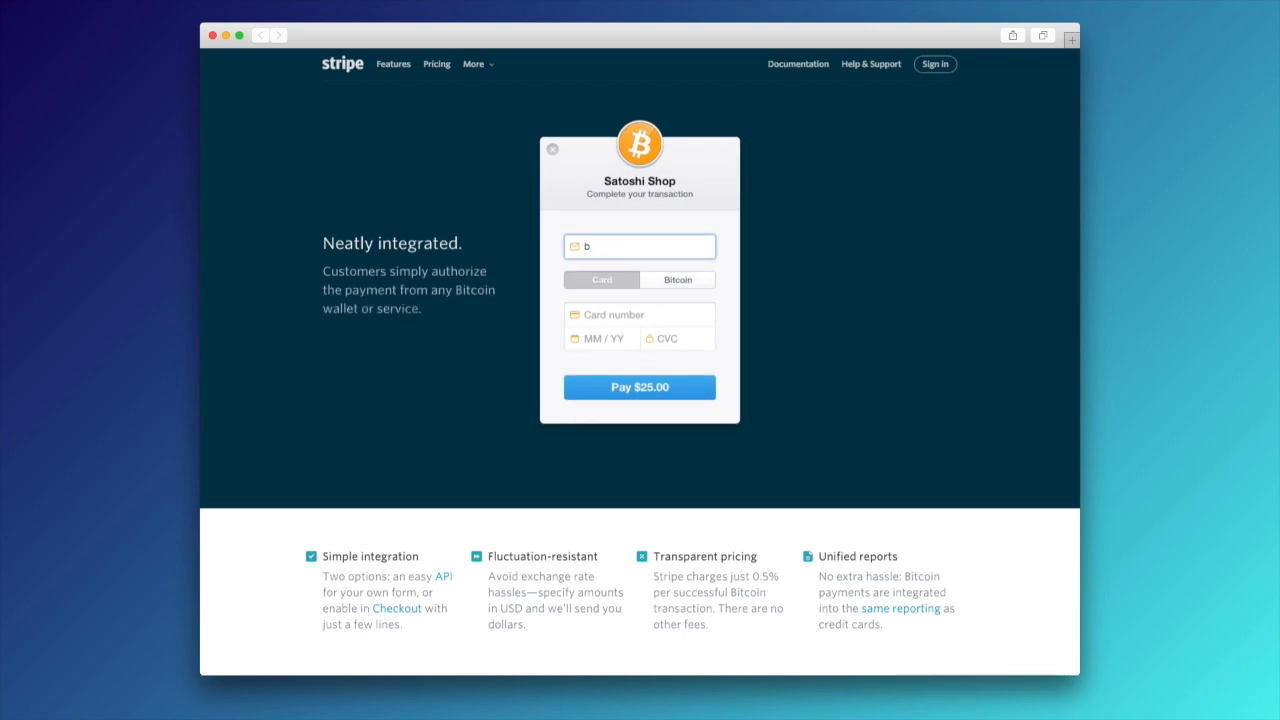
left_click(676, 280)
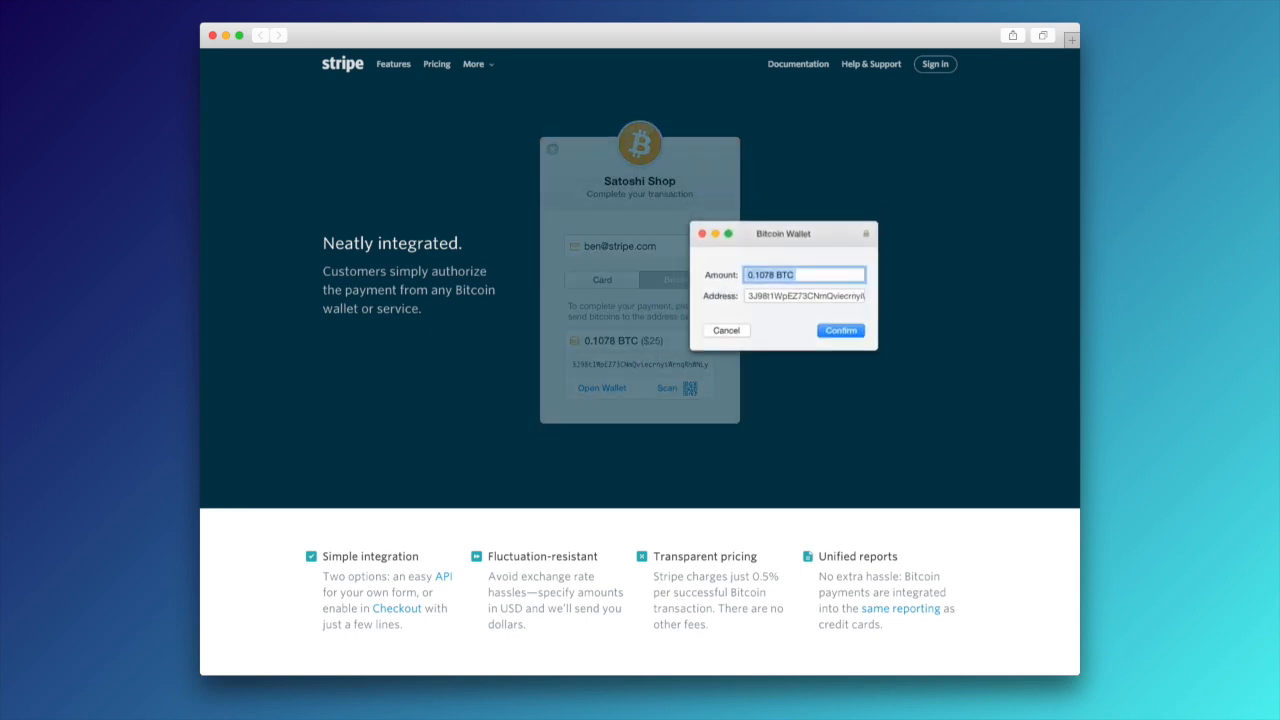
left_click(840, 330)
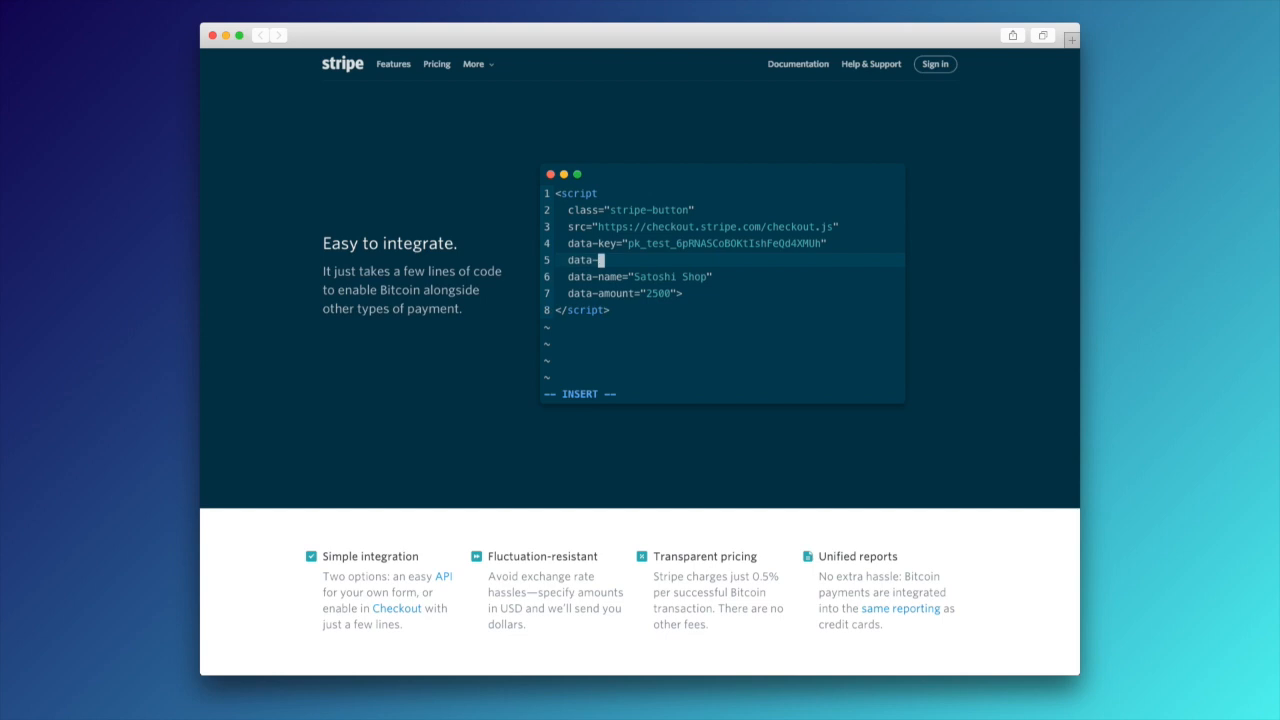
type("bitcoin=\"true\"")
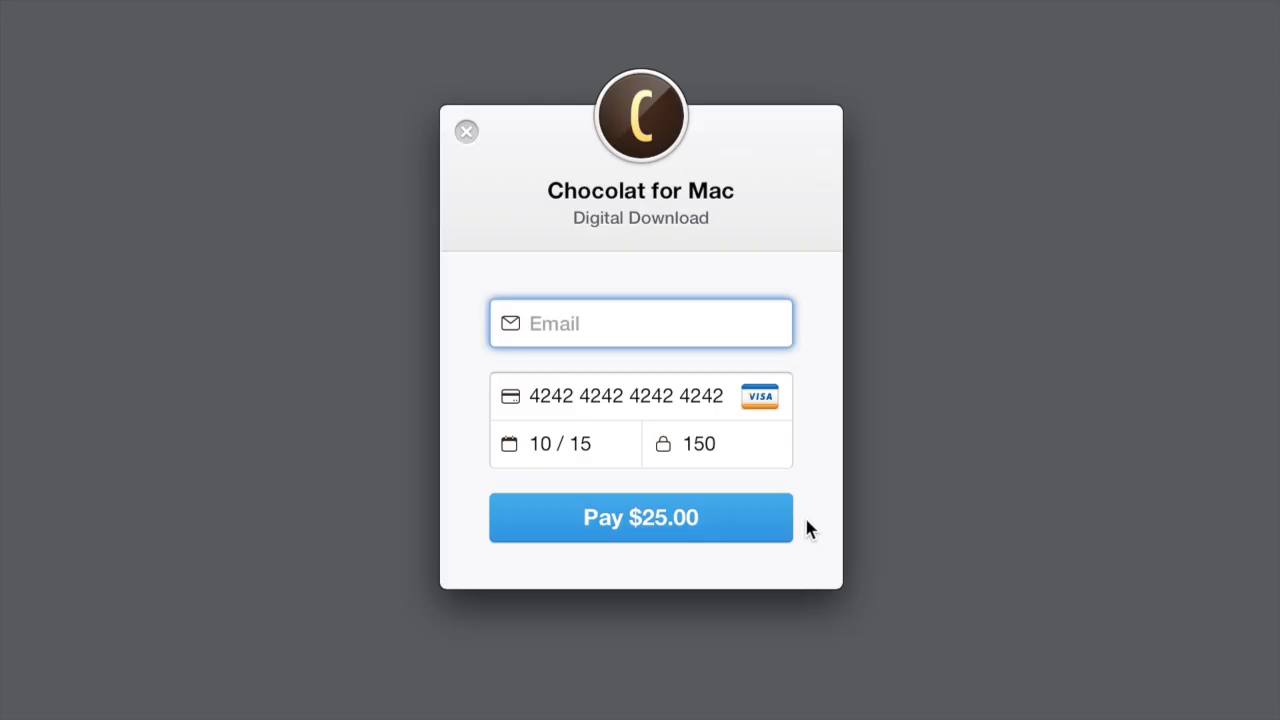
Submit Pay $25.00 with the email blank so the empty field shakes and turns red.
left_click(640, 516)
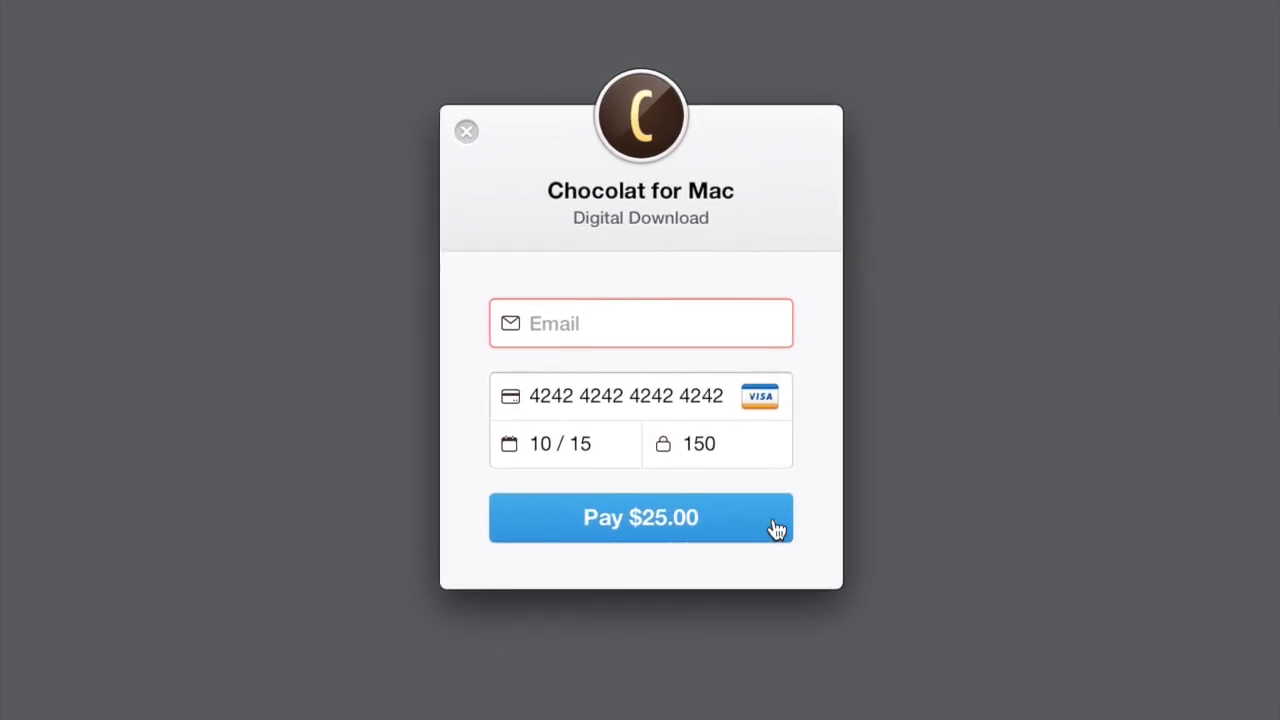
mouse_move(812, 528)
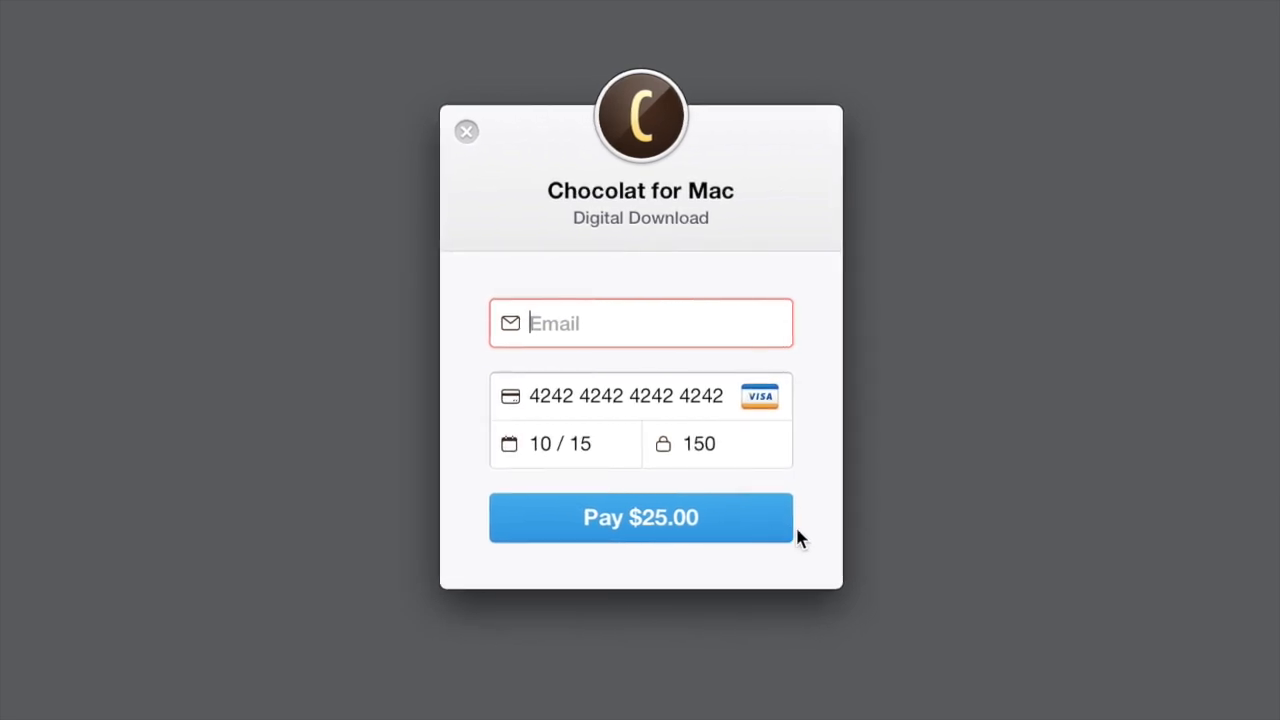
mouse_move(810, 524)
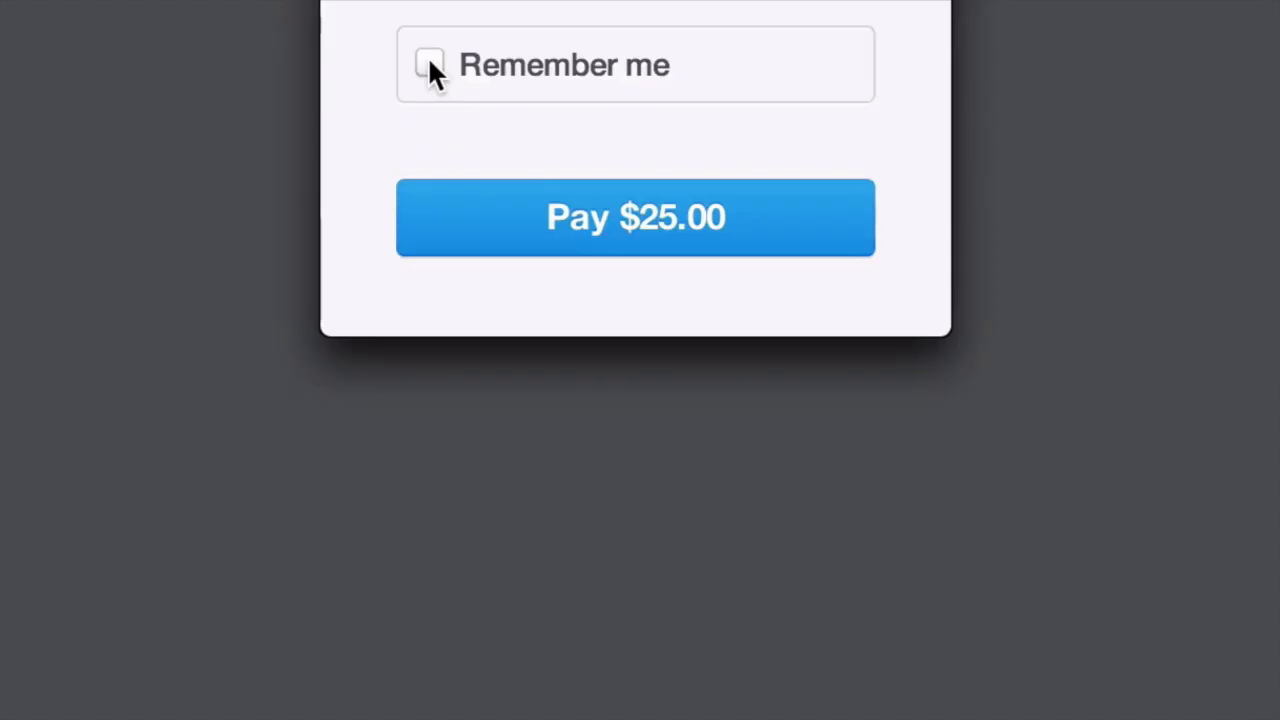
left_click(428, 64)
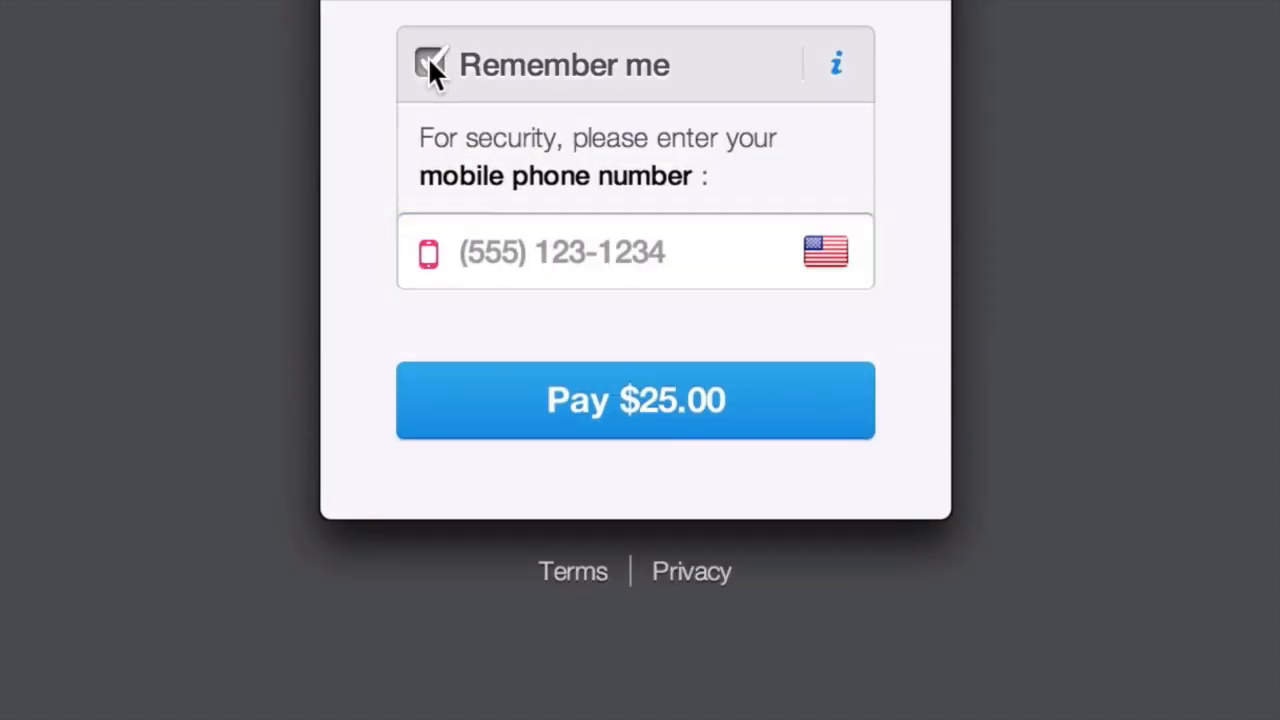
left_click(600, 252)
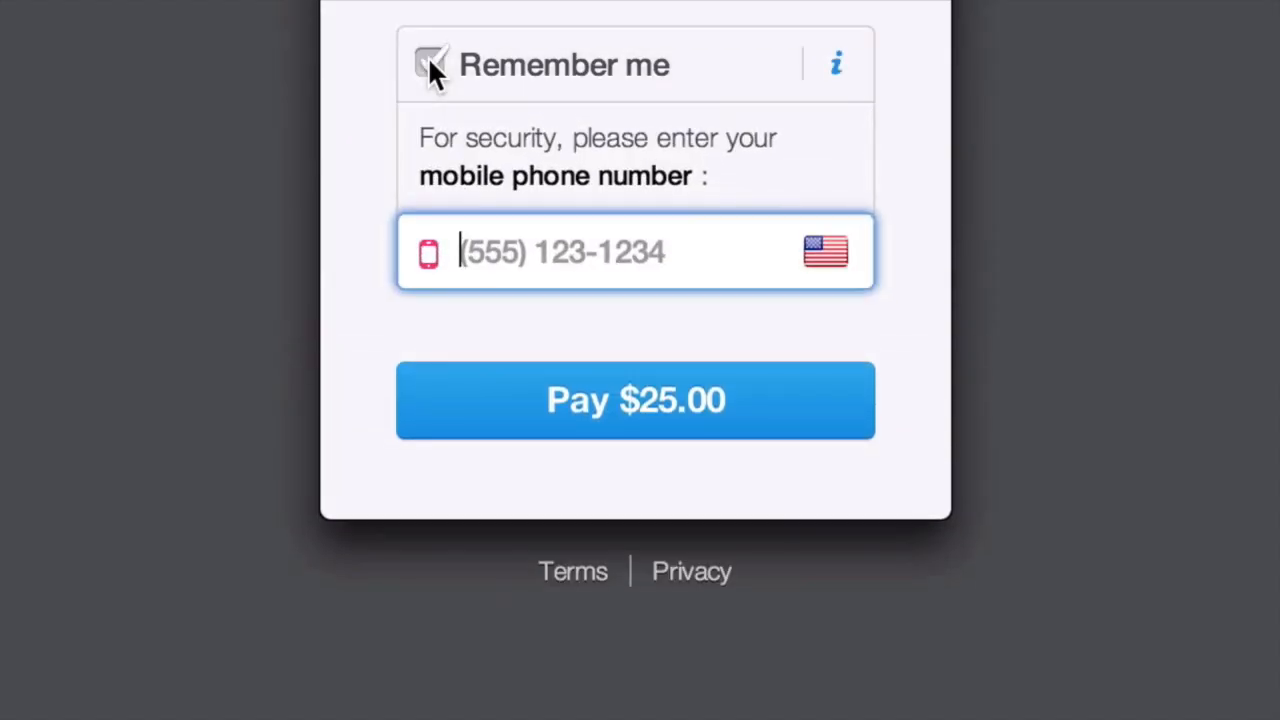
left_click(430, 64)
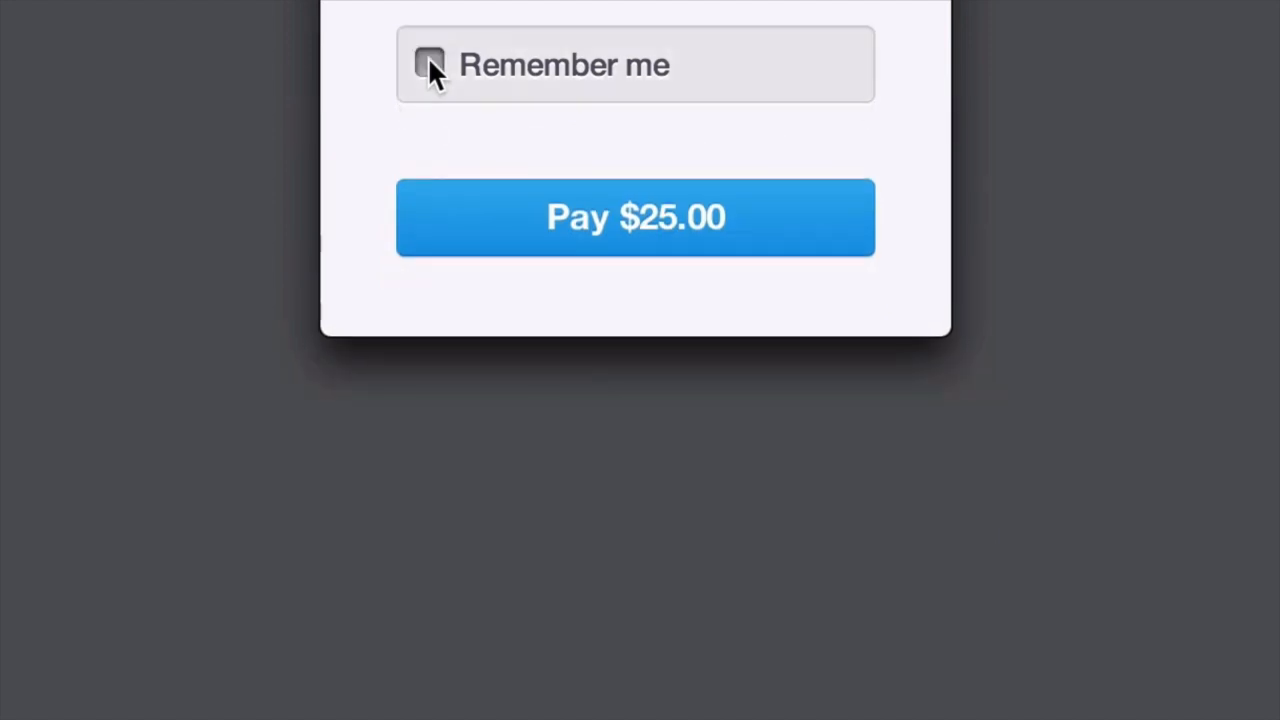
left_click(428, 64)
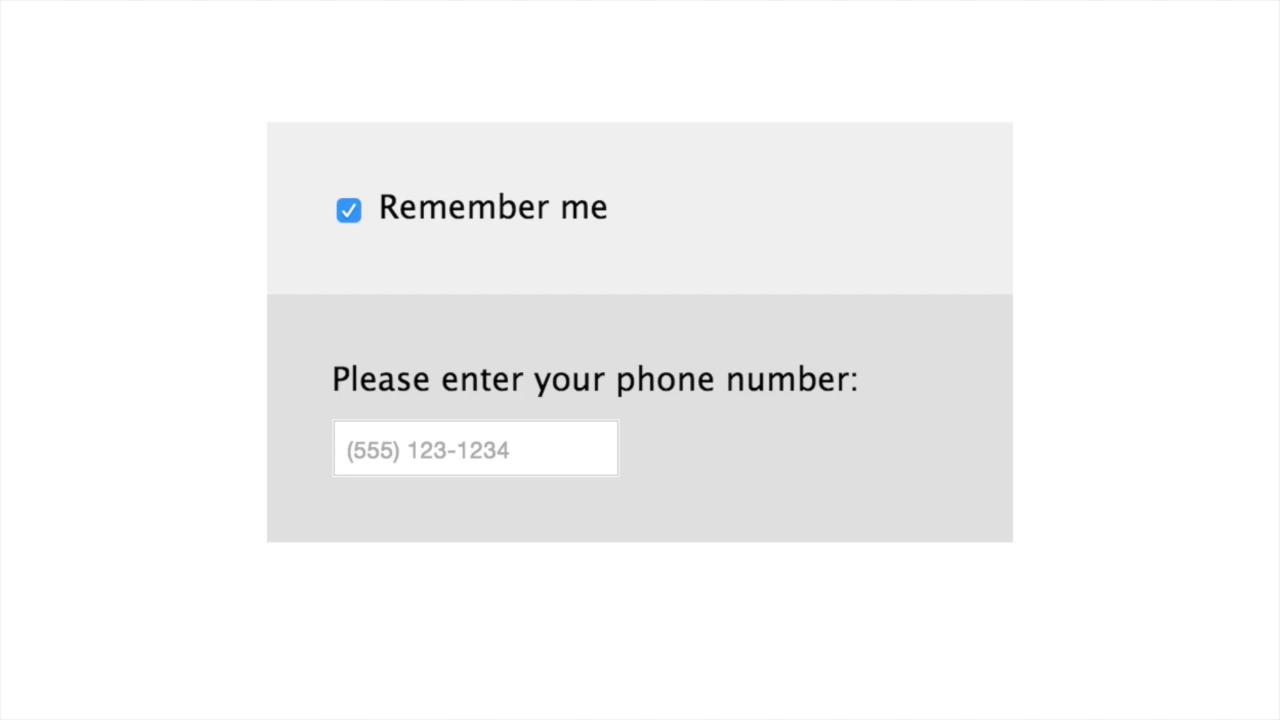
Untick Remember me to fold away the phone panel, then tick it again so it unfolds back.
left_click(348, 210)
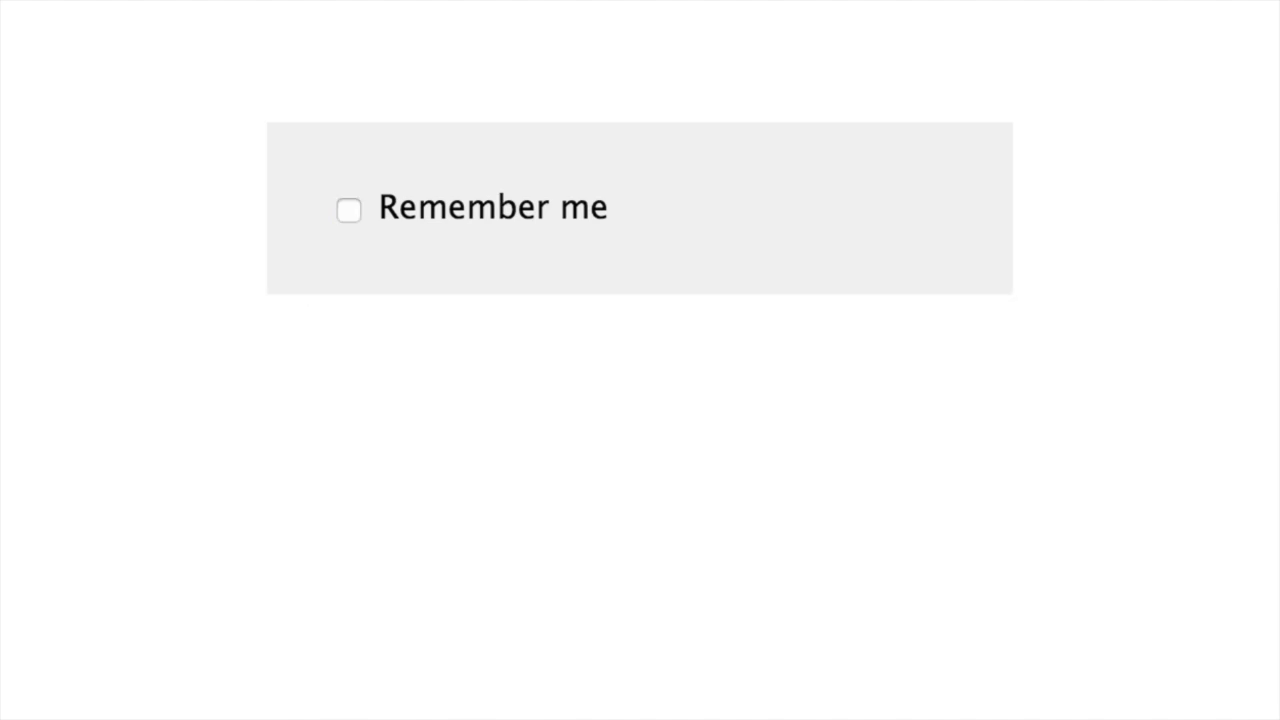
left_click(348, 210)
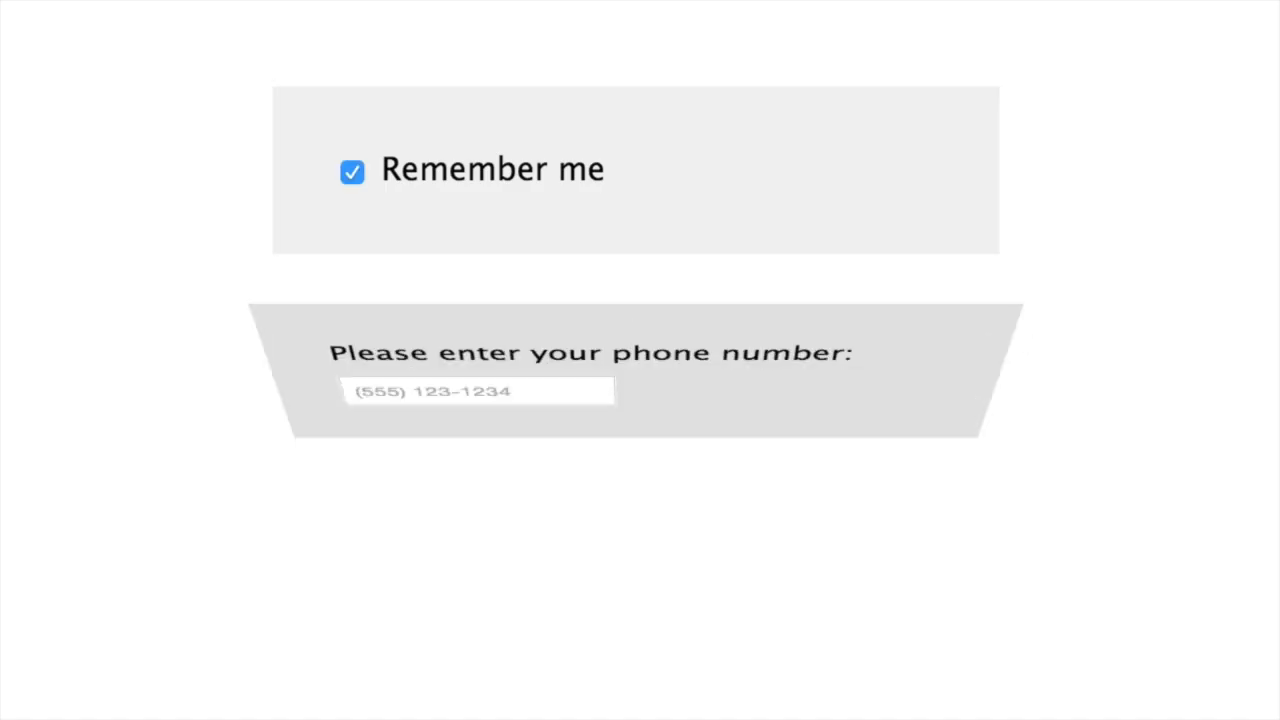
left_click(352, 172)
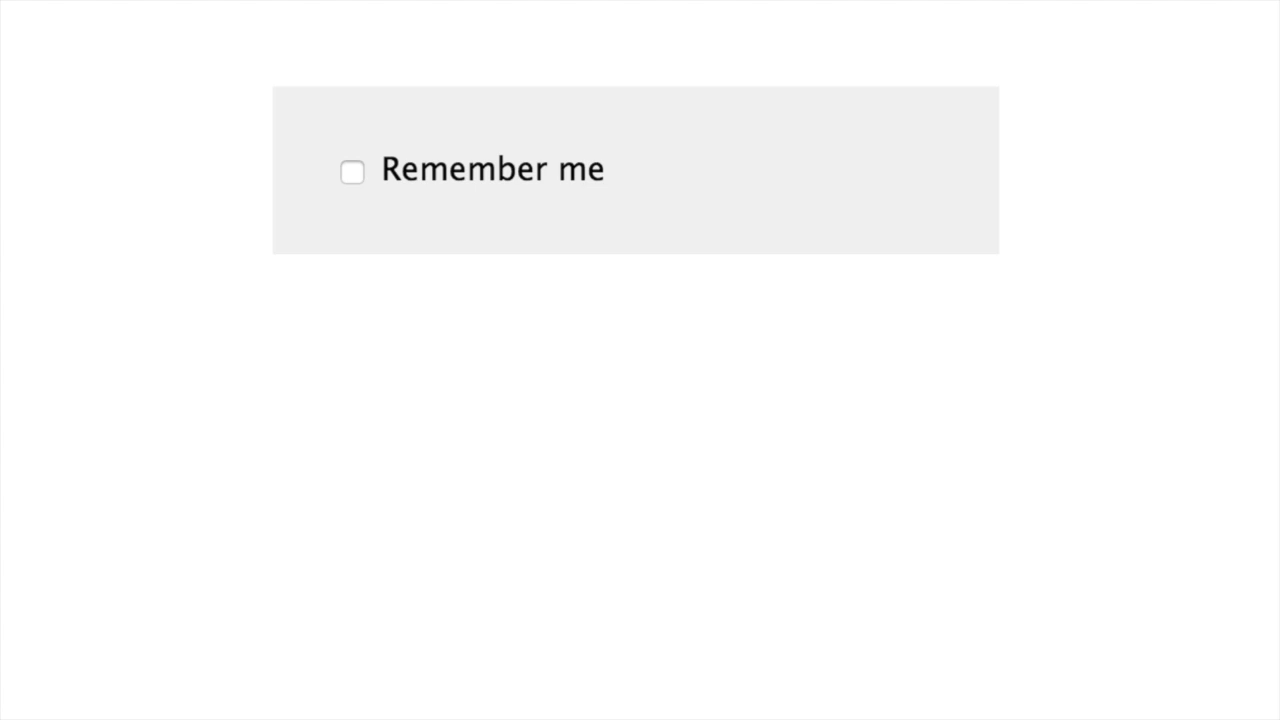
left_click(352, 172)
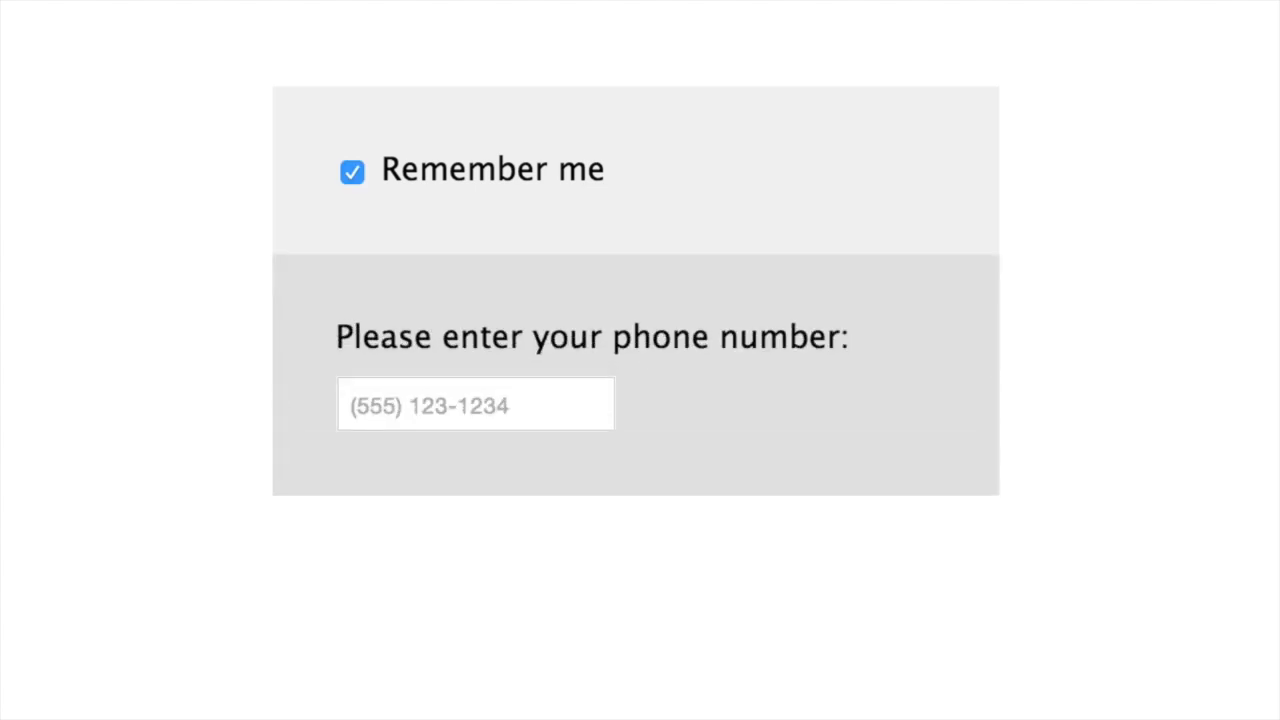
left_click(352, 172)
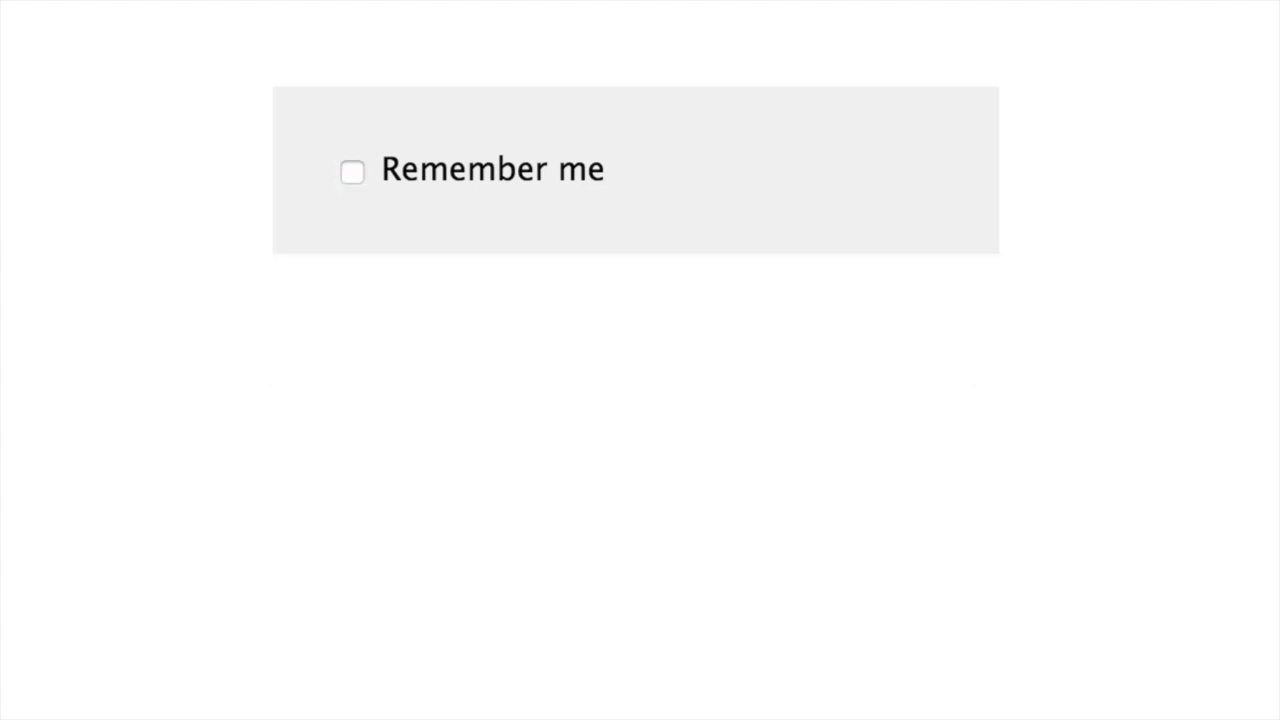
left_click(352, 172)
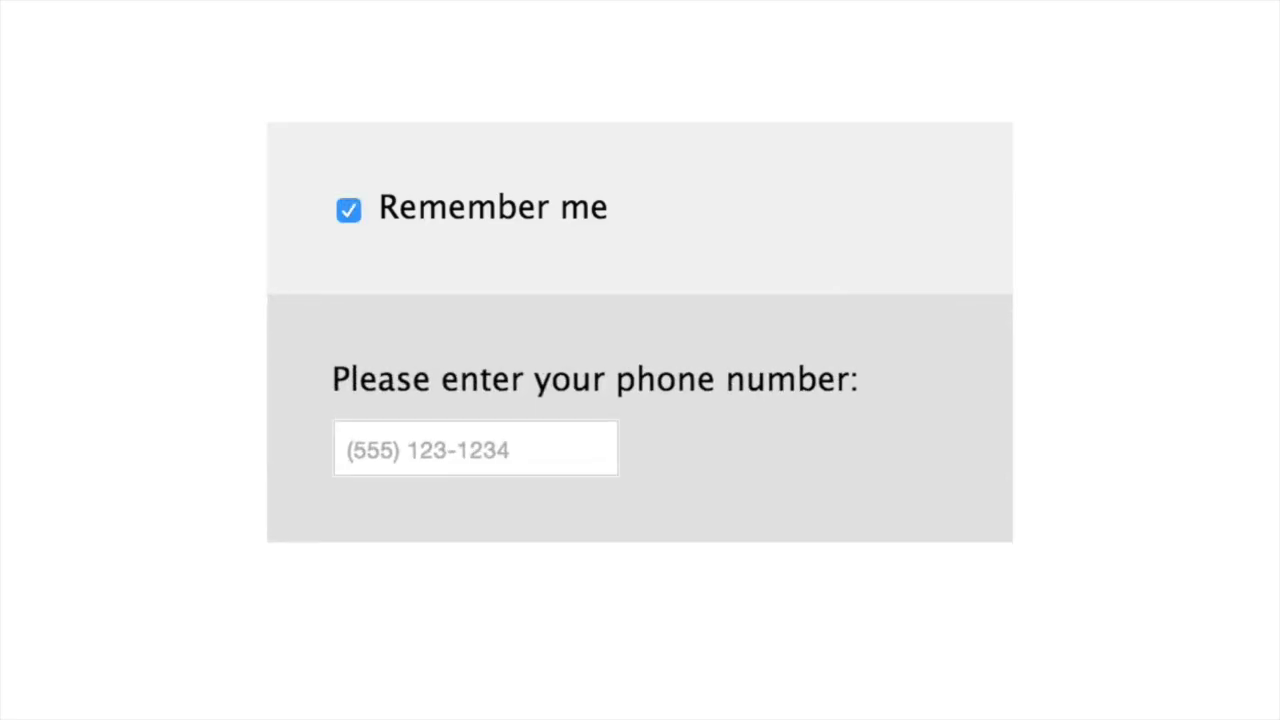
left_click(348, 210)
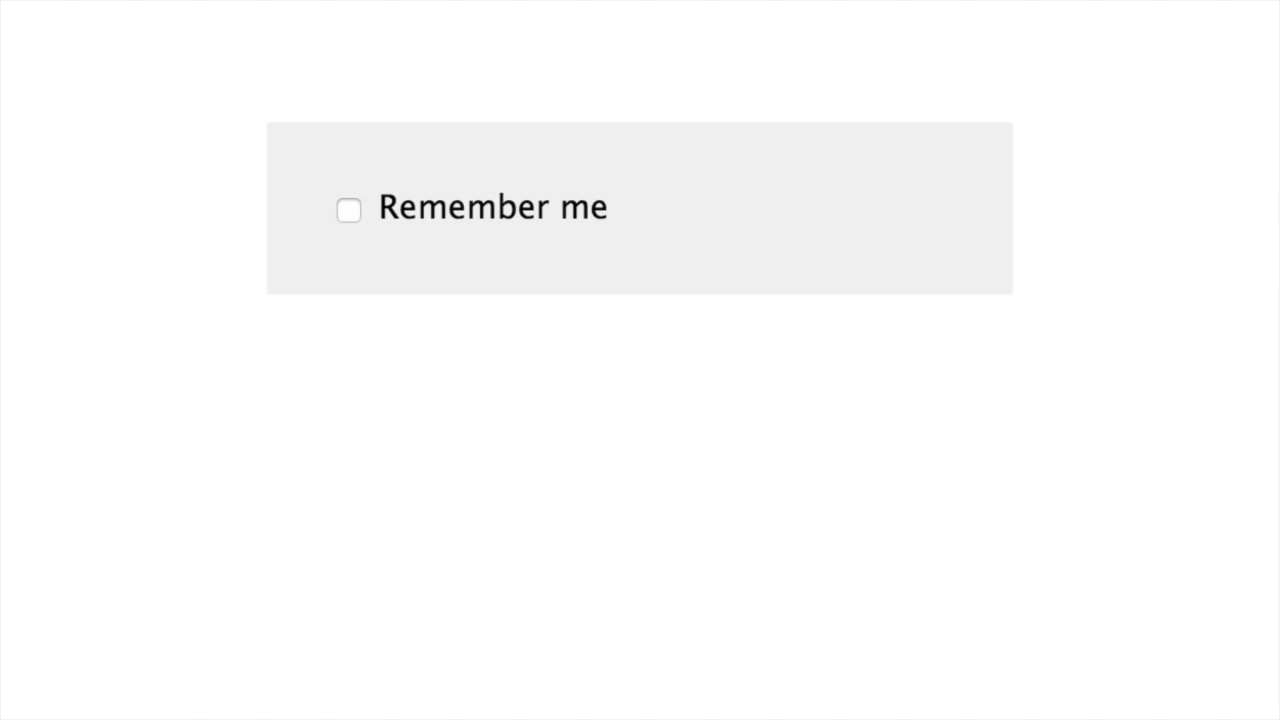
left_click(348, 210)
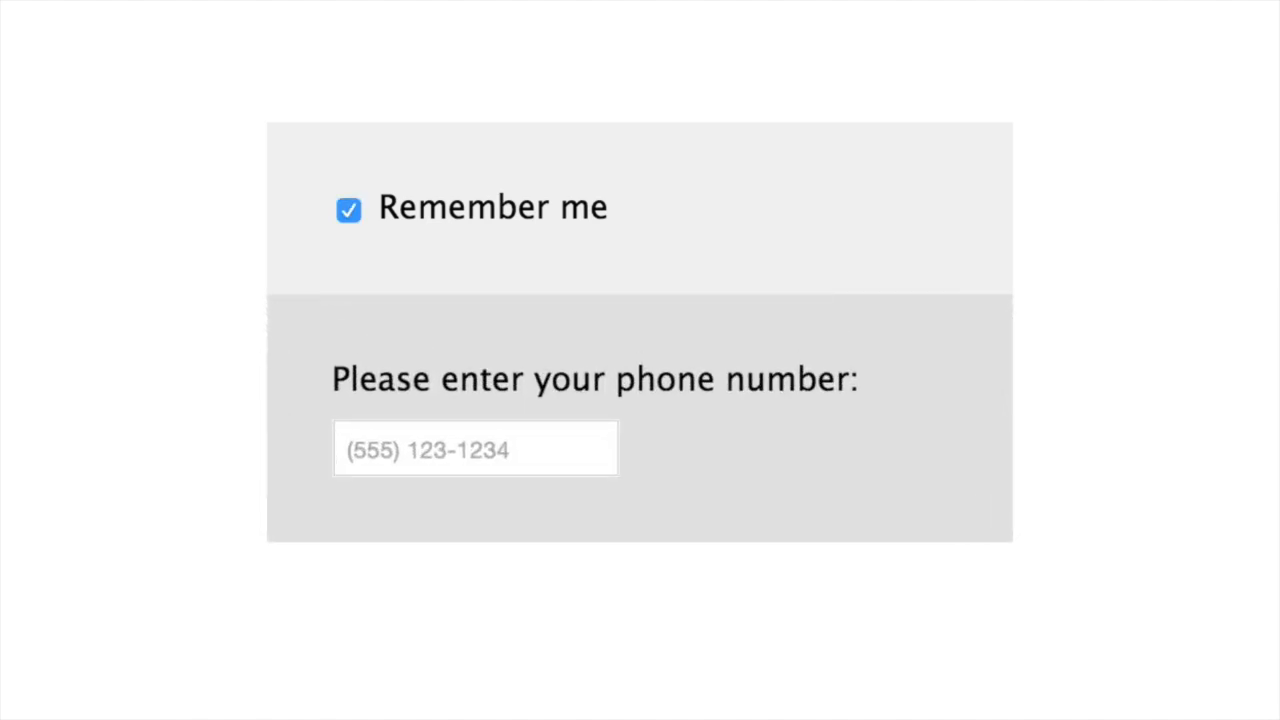
left_click(348, 210)
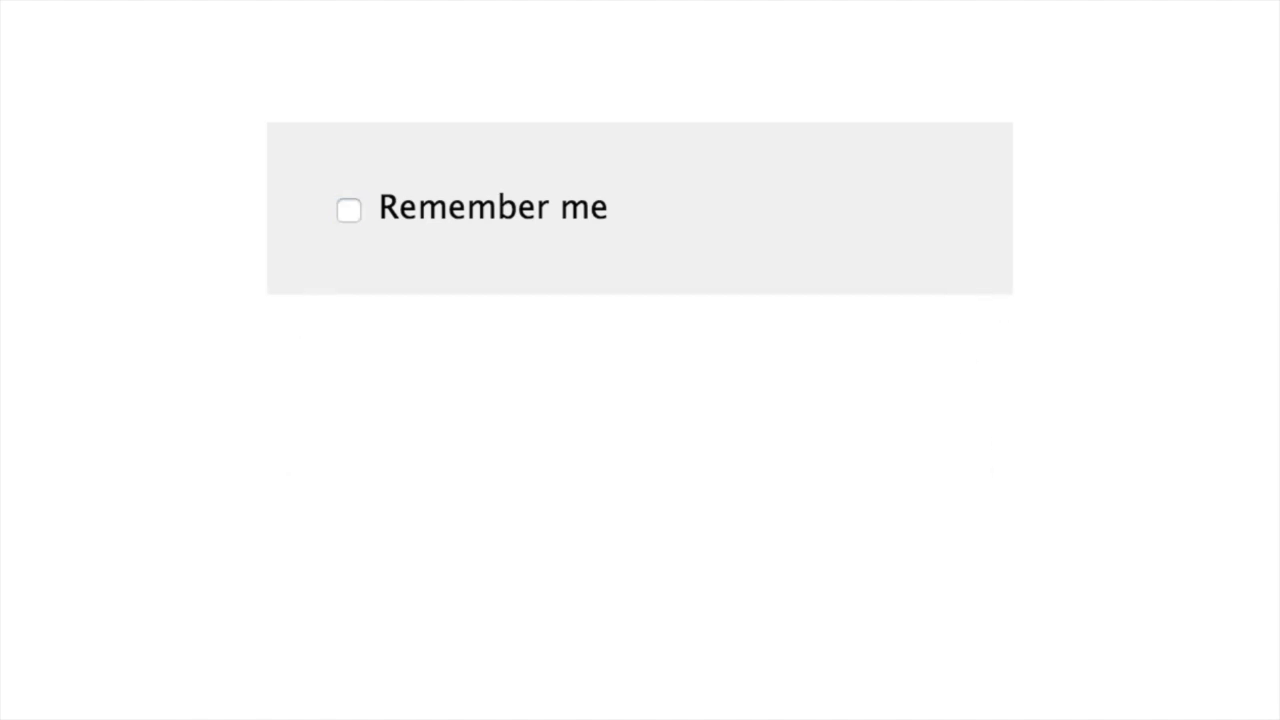
left_click(348, 210)
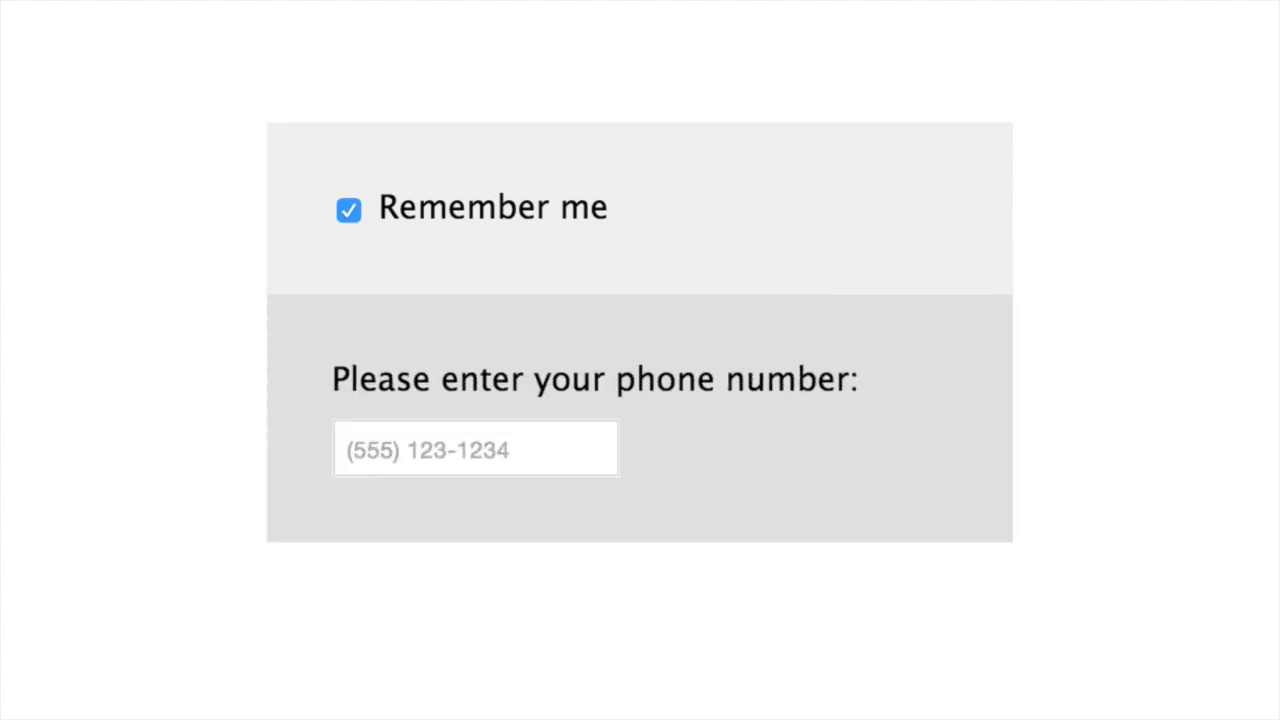